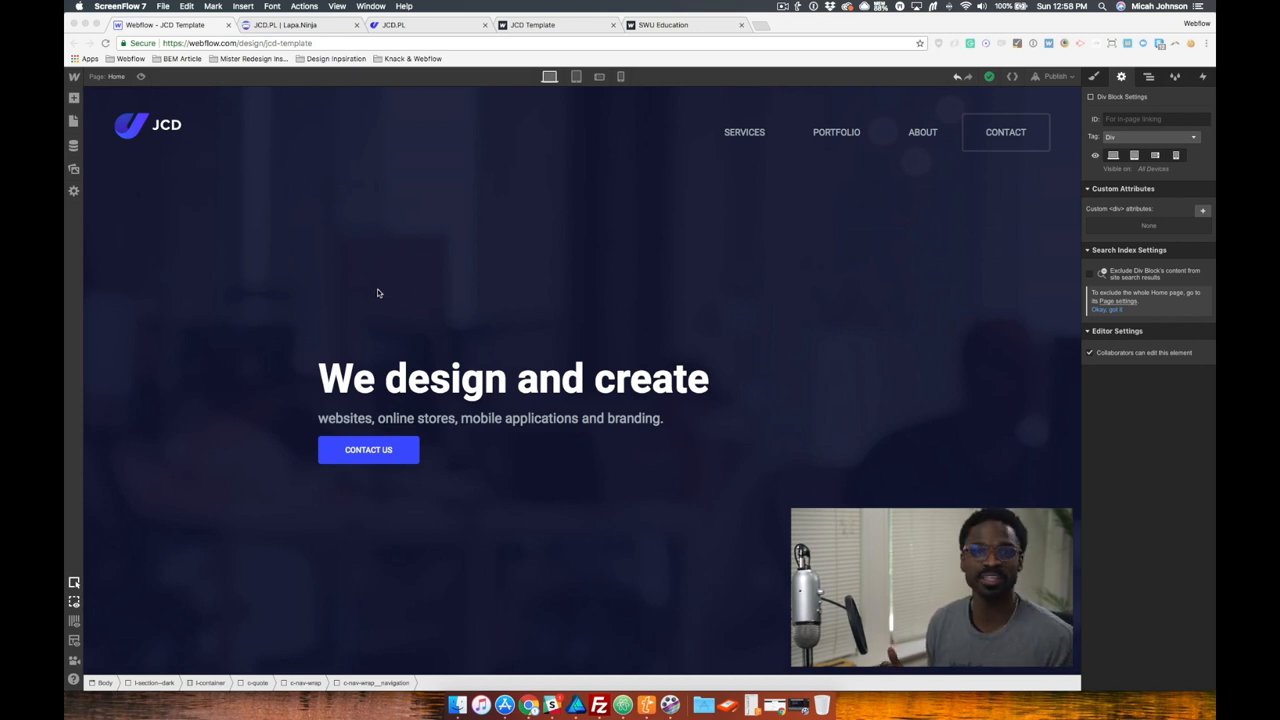
Step: Scroll the canvas down from the hero to the testimonials section with its empty arrow div blocks
scroll("down", 3)
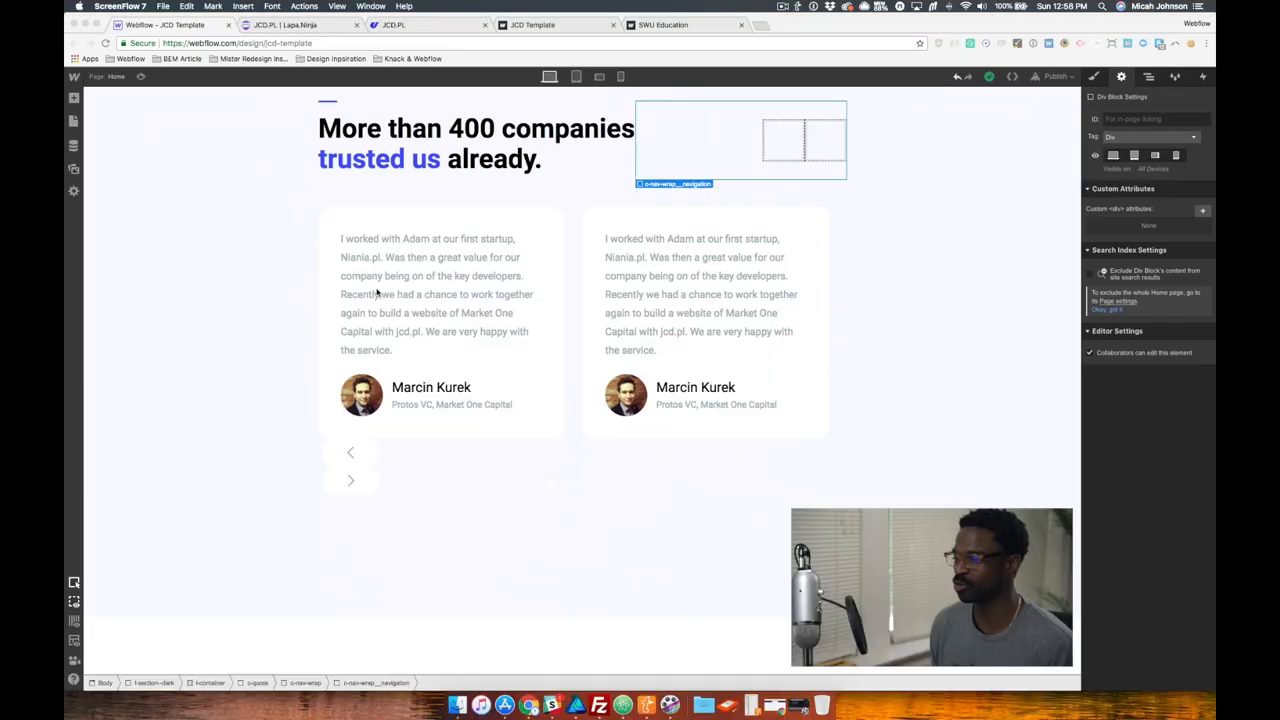
scroll("down", 3)
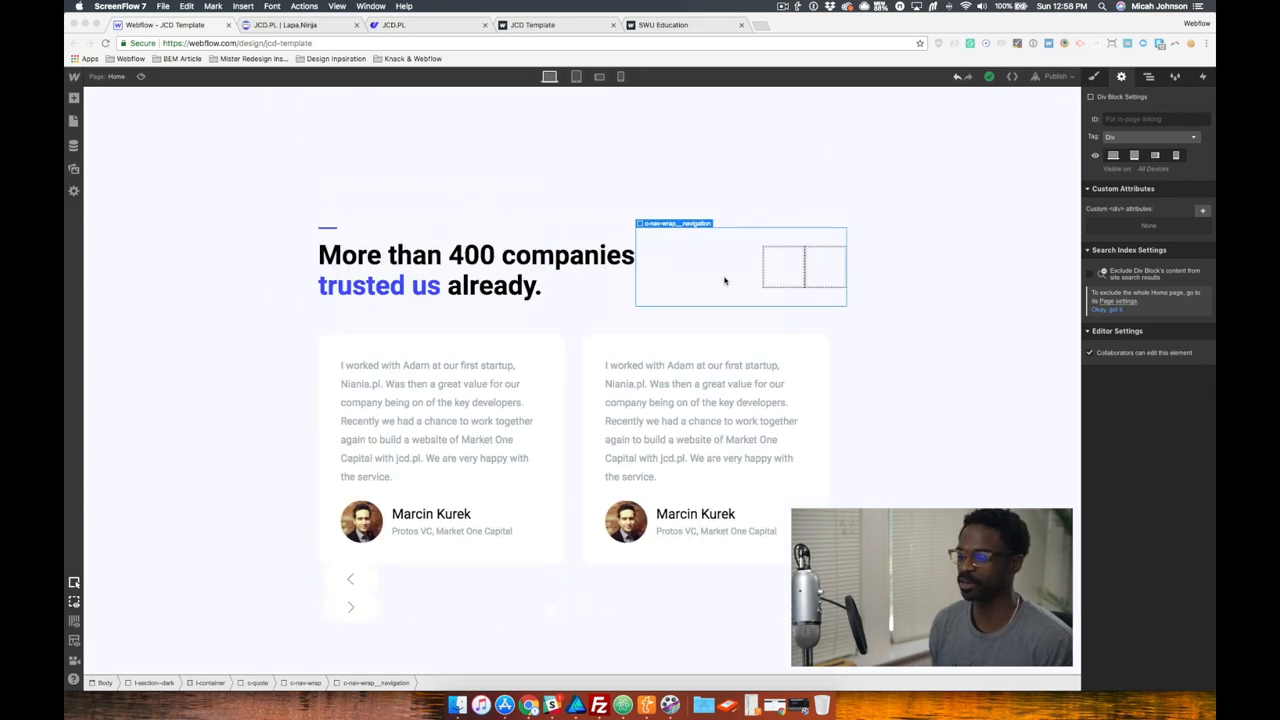
mouse_move(252, 430)
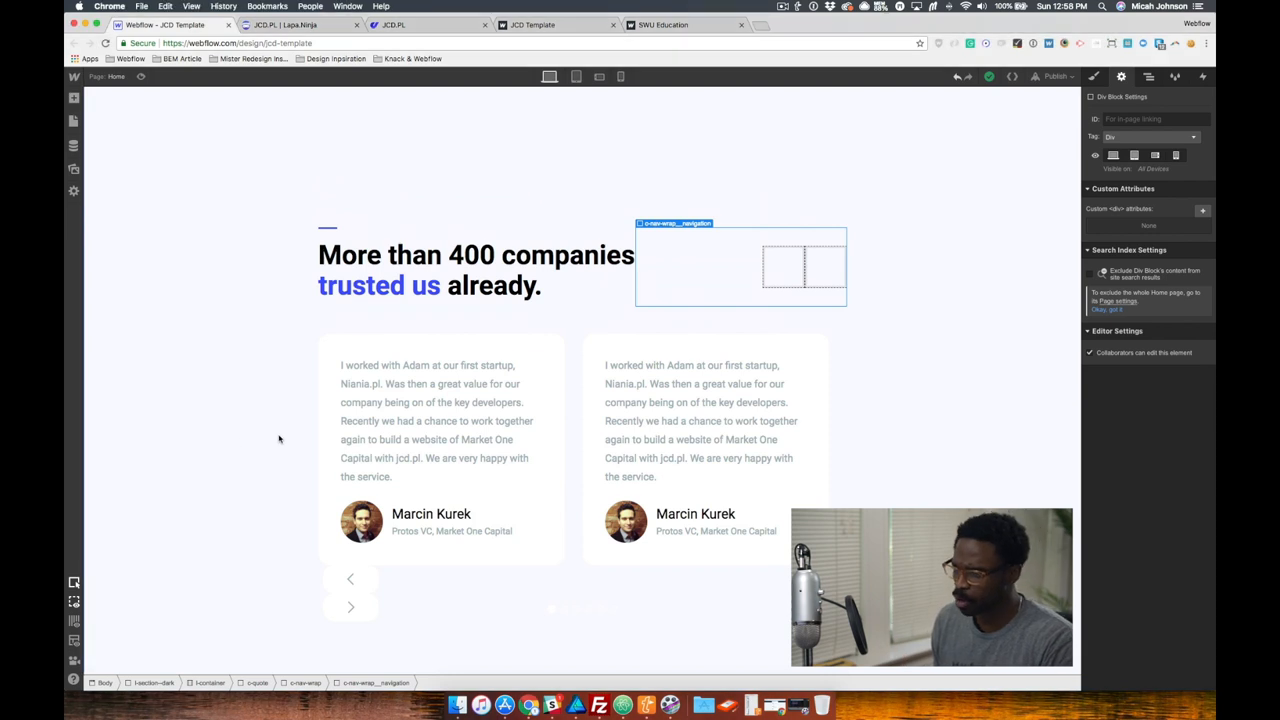
Step: Inspect the testimonial card, card slider and slider-mask wrapper in the Navigator before adding the Slider
left_click(440, 450)
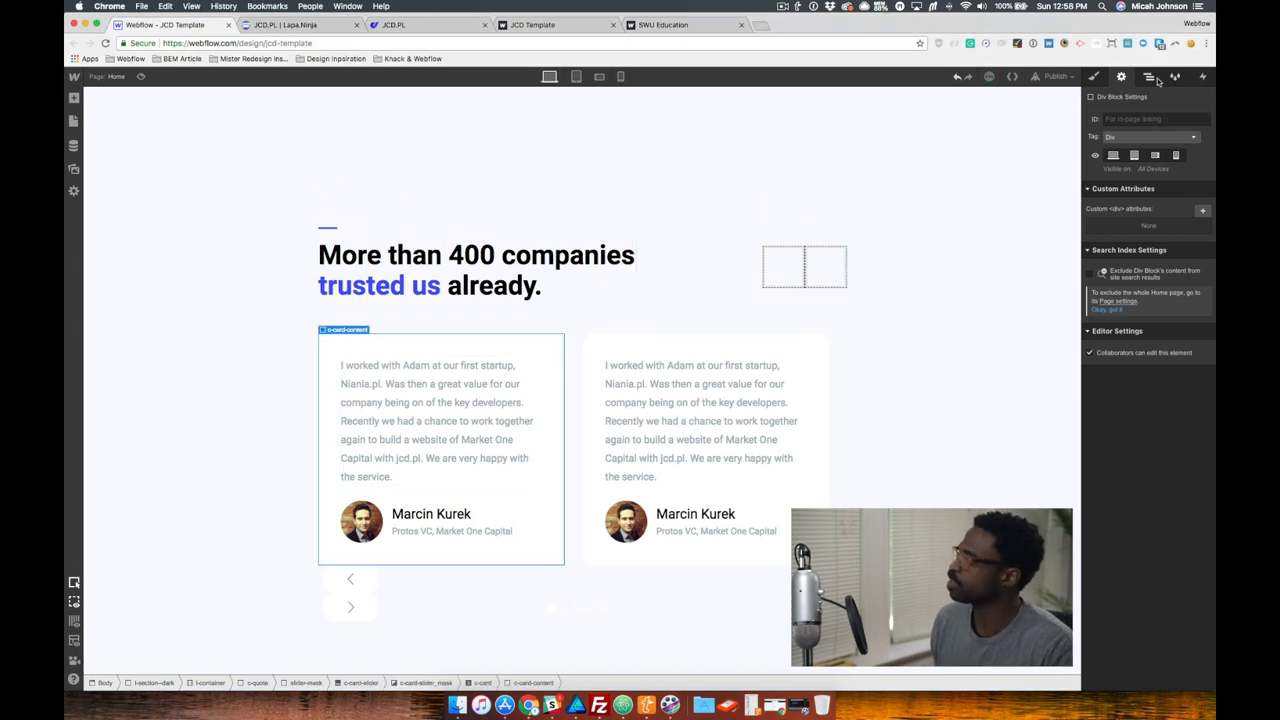
left_click(1148, 76)
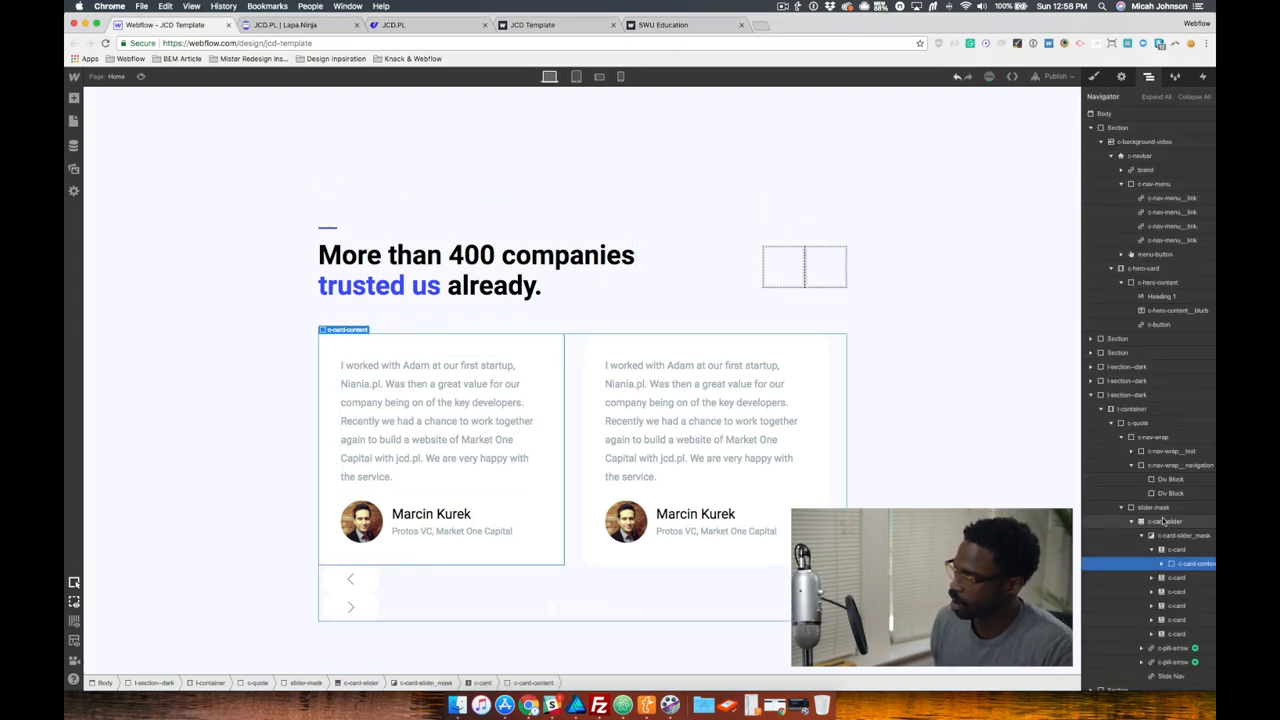
left_click(1152, 508)
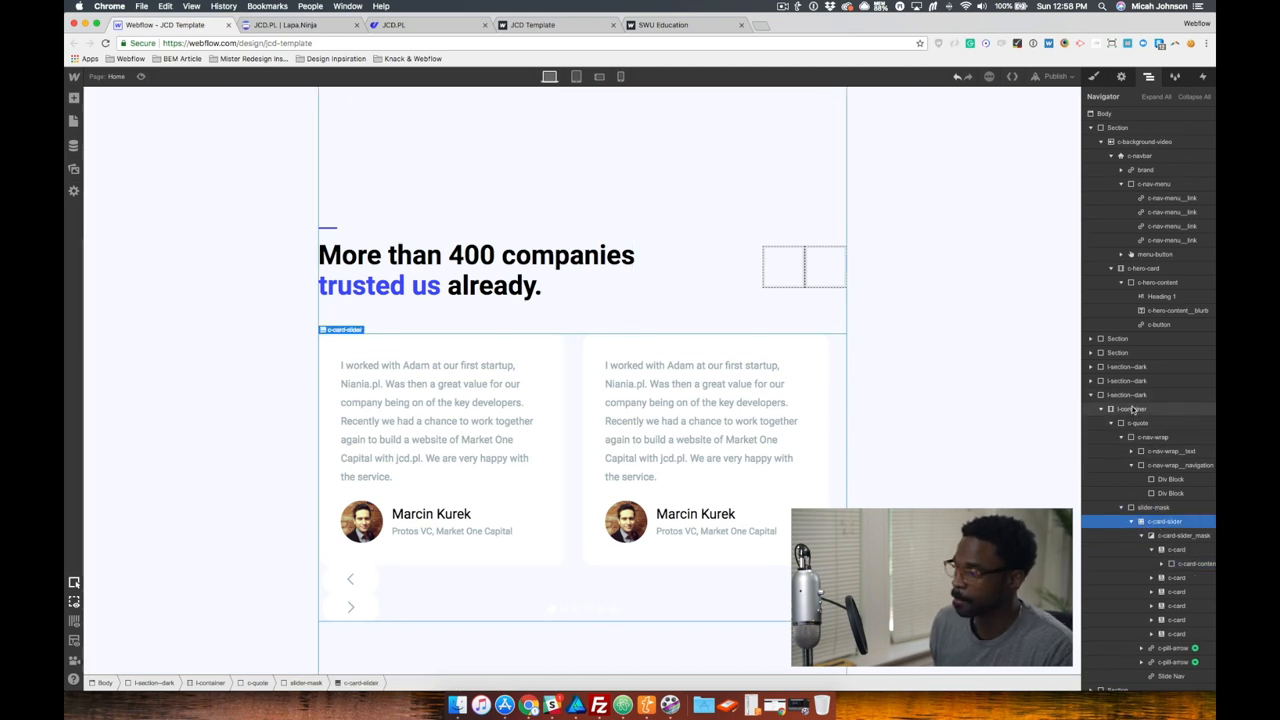
left_click(1152, 508)
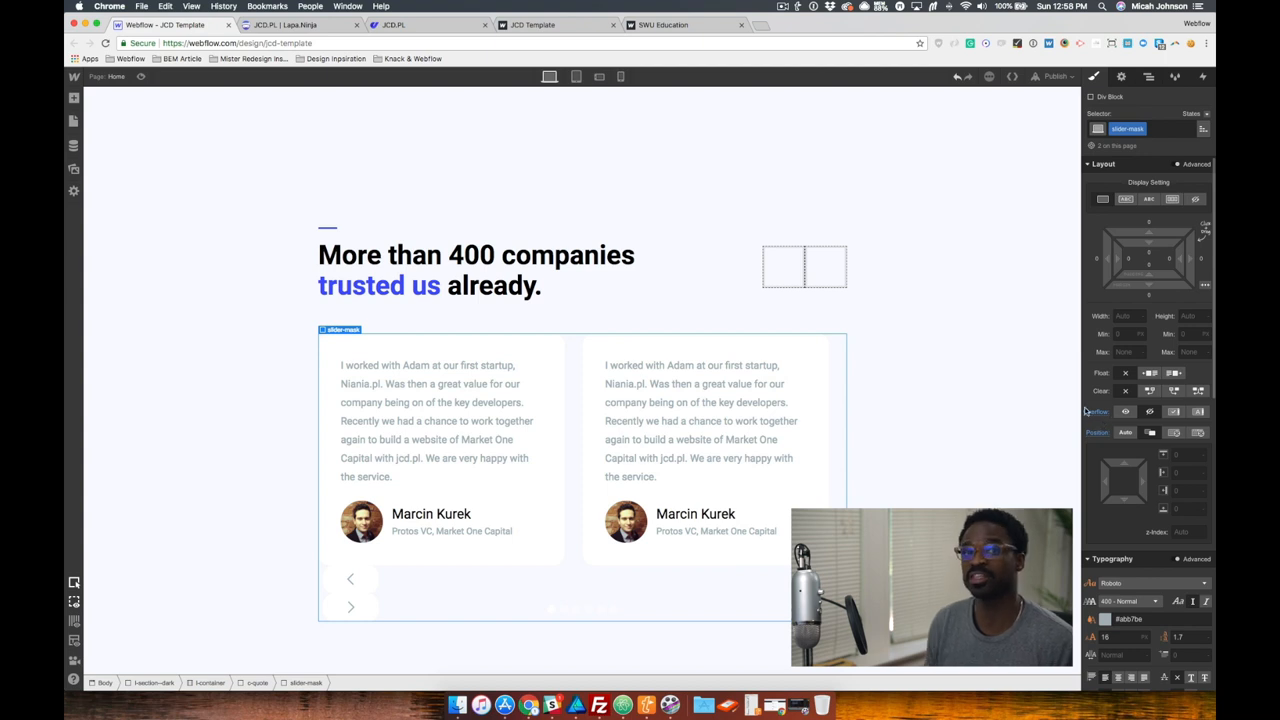
mouse_move(1164, 84)
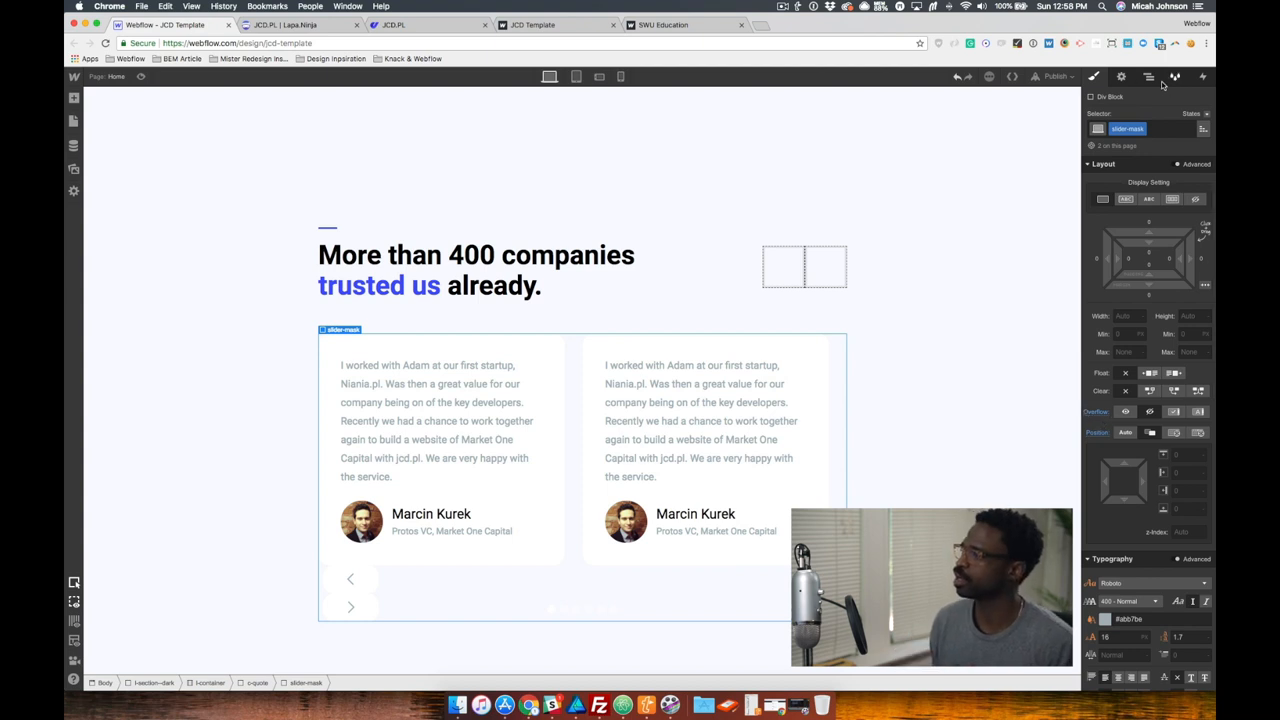
left_click(1148, 76)
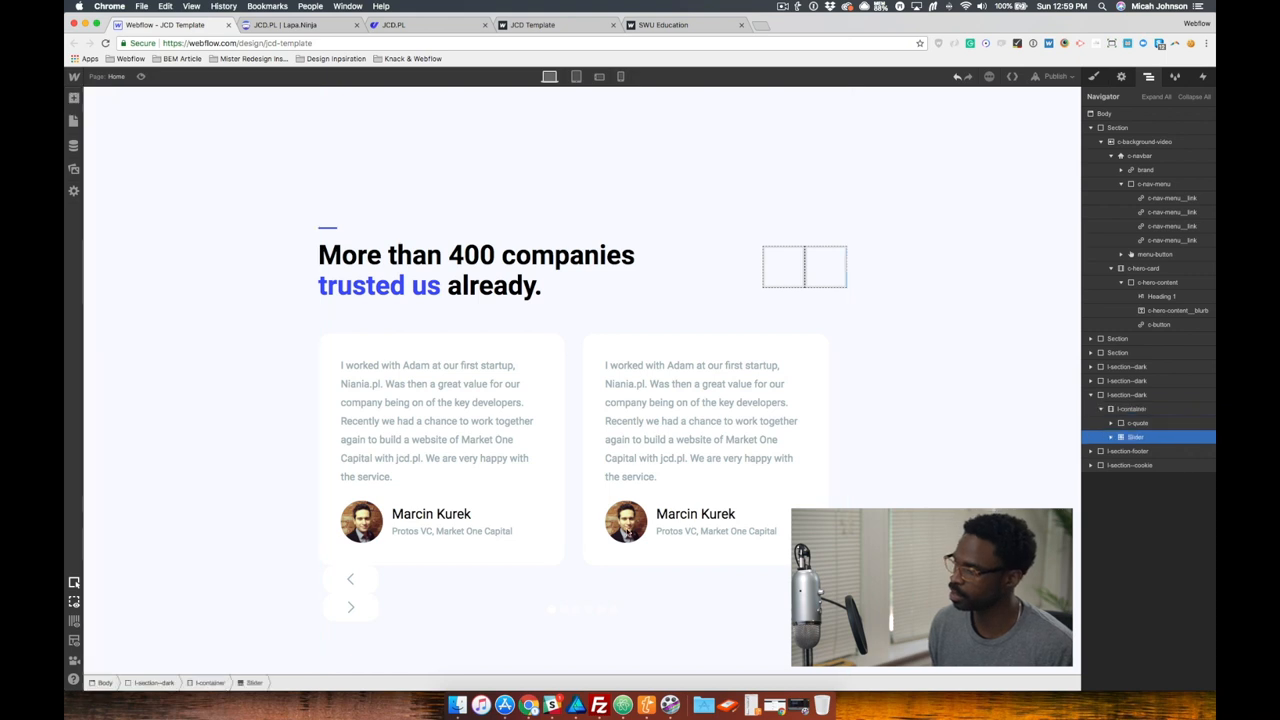
Step: Add a div block with the slider-mask class, nest the sample Slider in it, then delete the sample
scroll("down", 3)
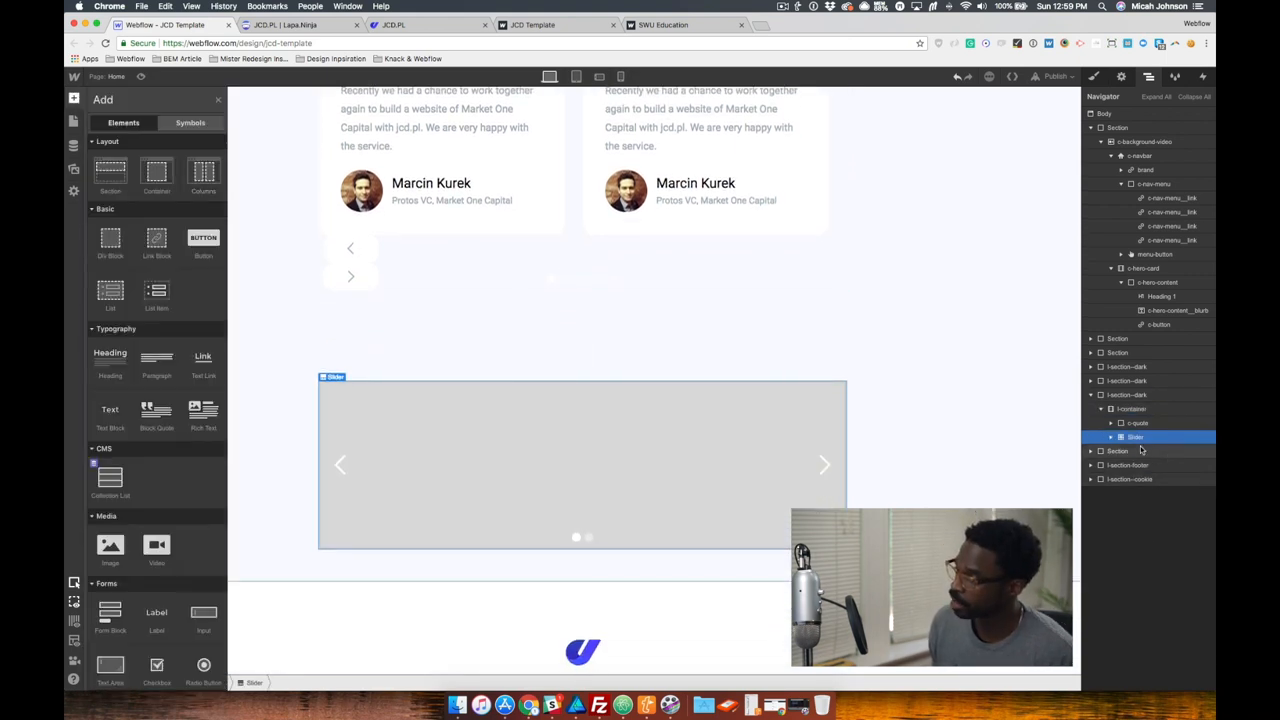
left_click(1140, 452)
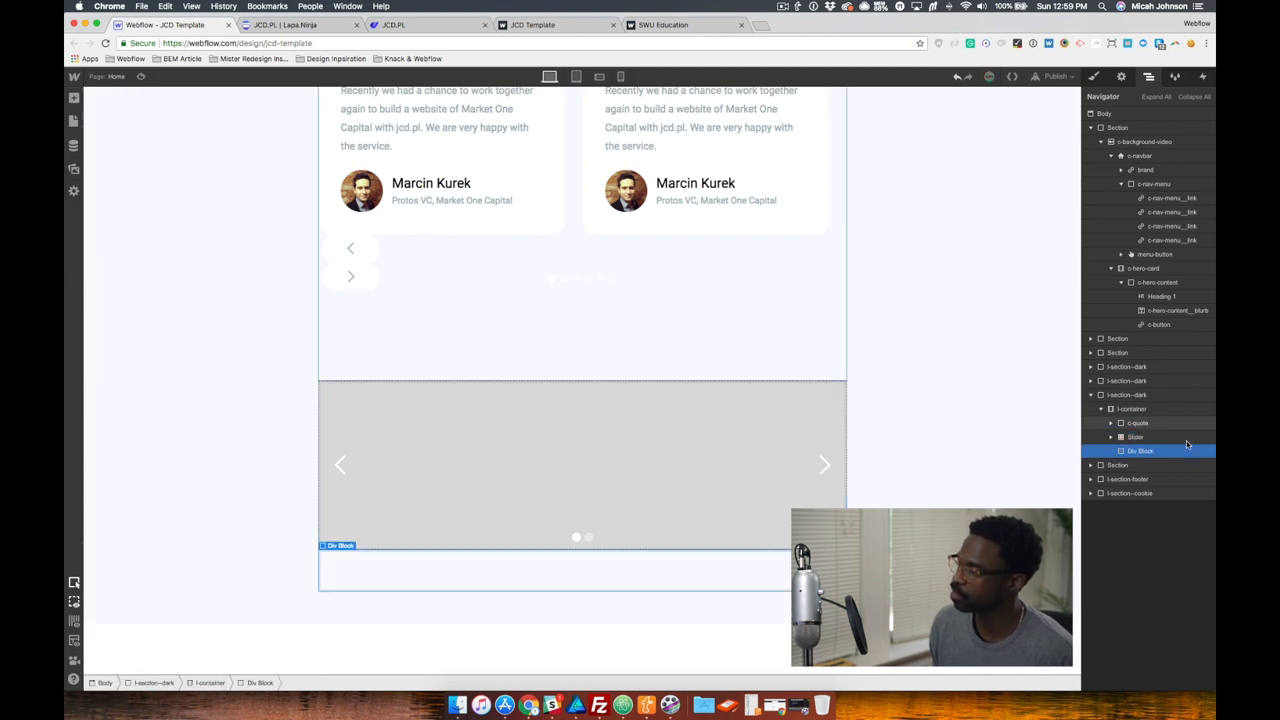
left_click(1140, 436)
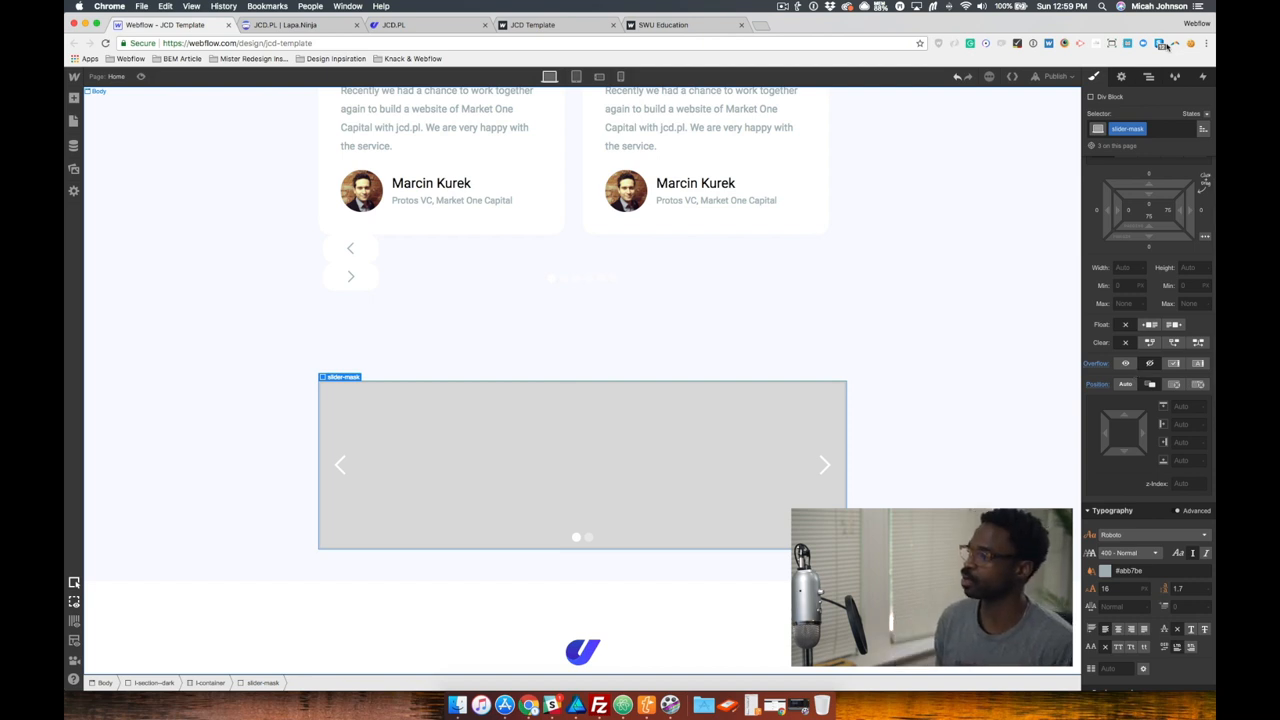
left_click(1148, 76)
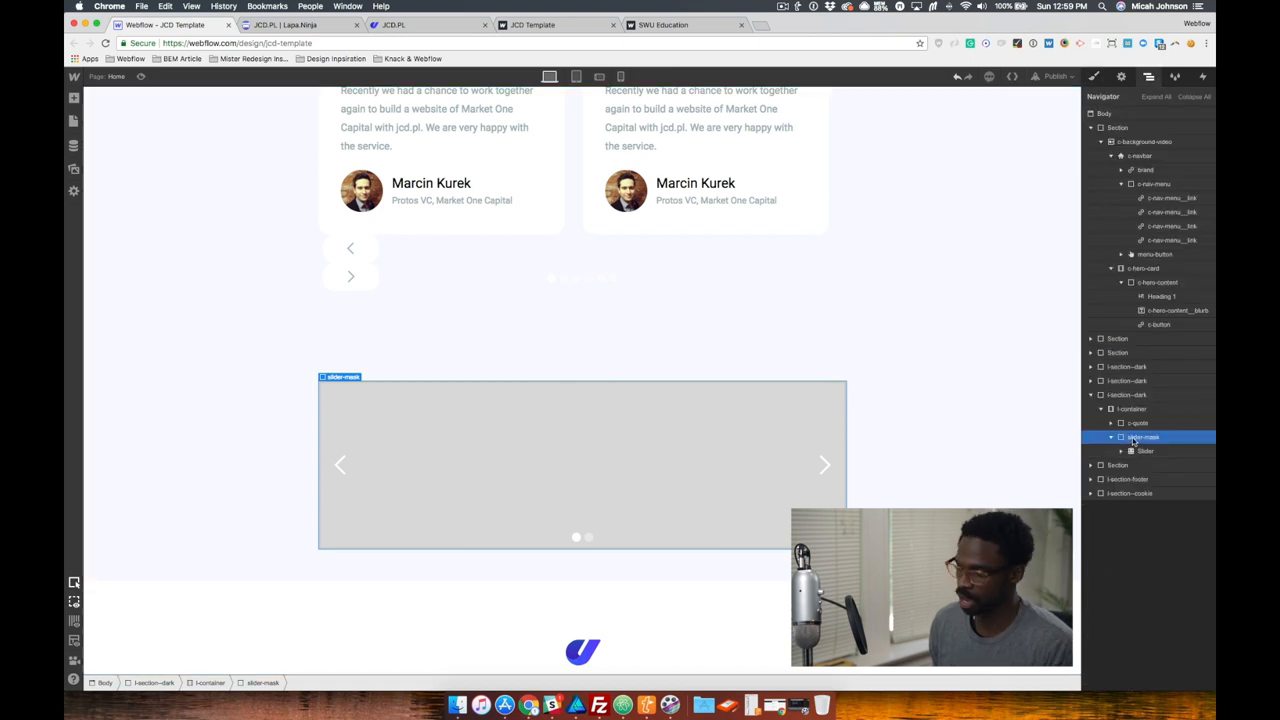
left_click(1138, 422)
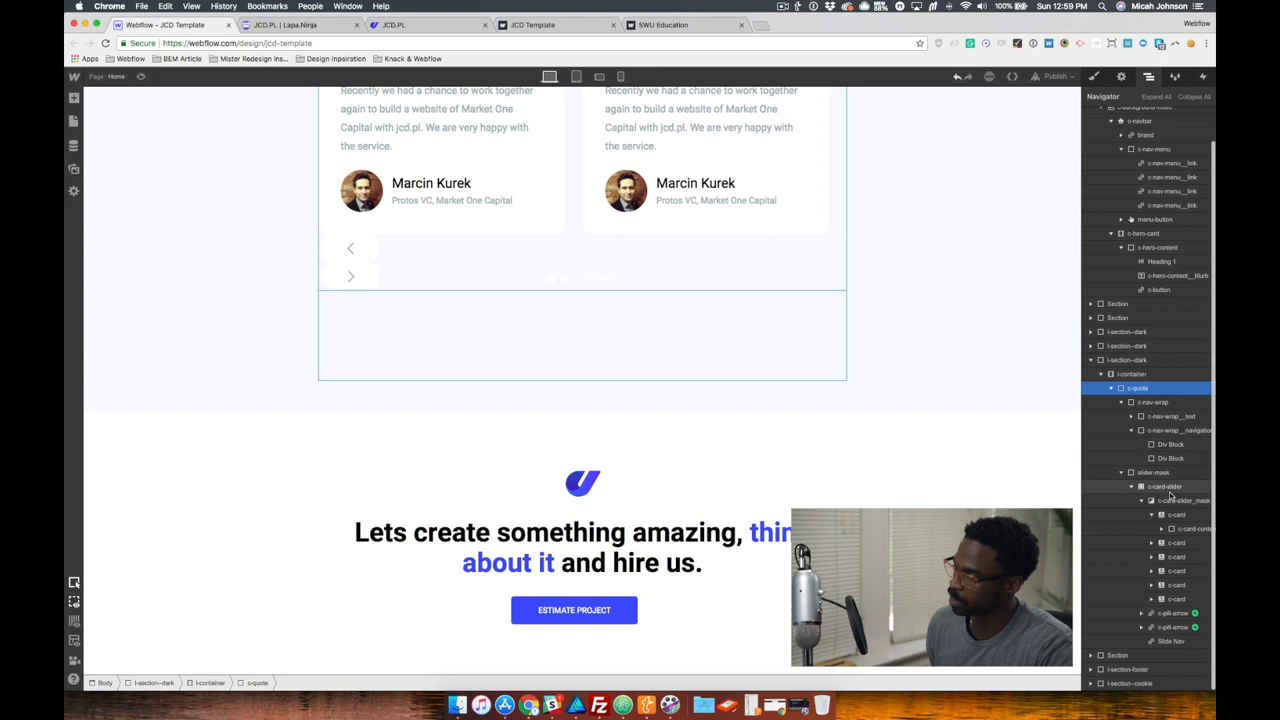
Step: Select c-card-slider_mask in the Navigator and reduce its width so one card shows at a time
left_click(1164, 486)
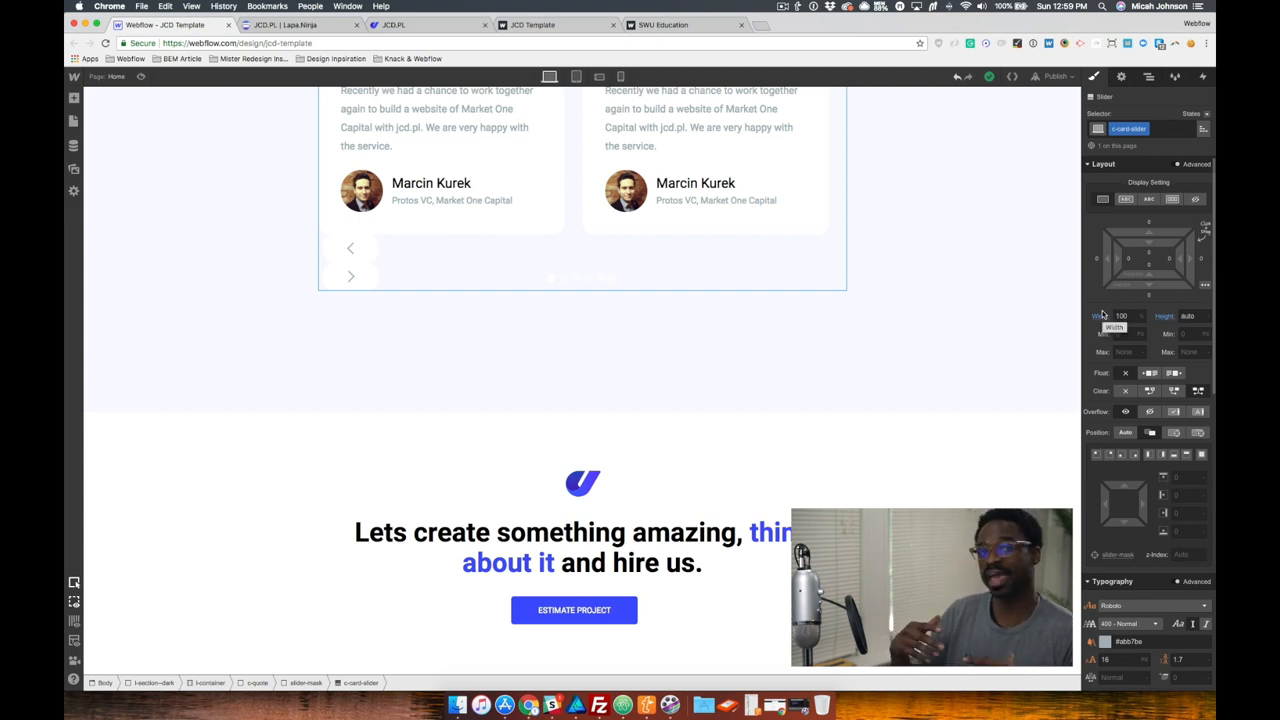
mouse_move(1158, 140)
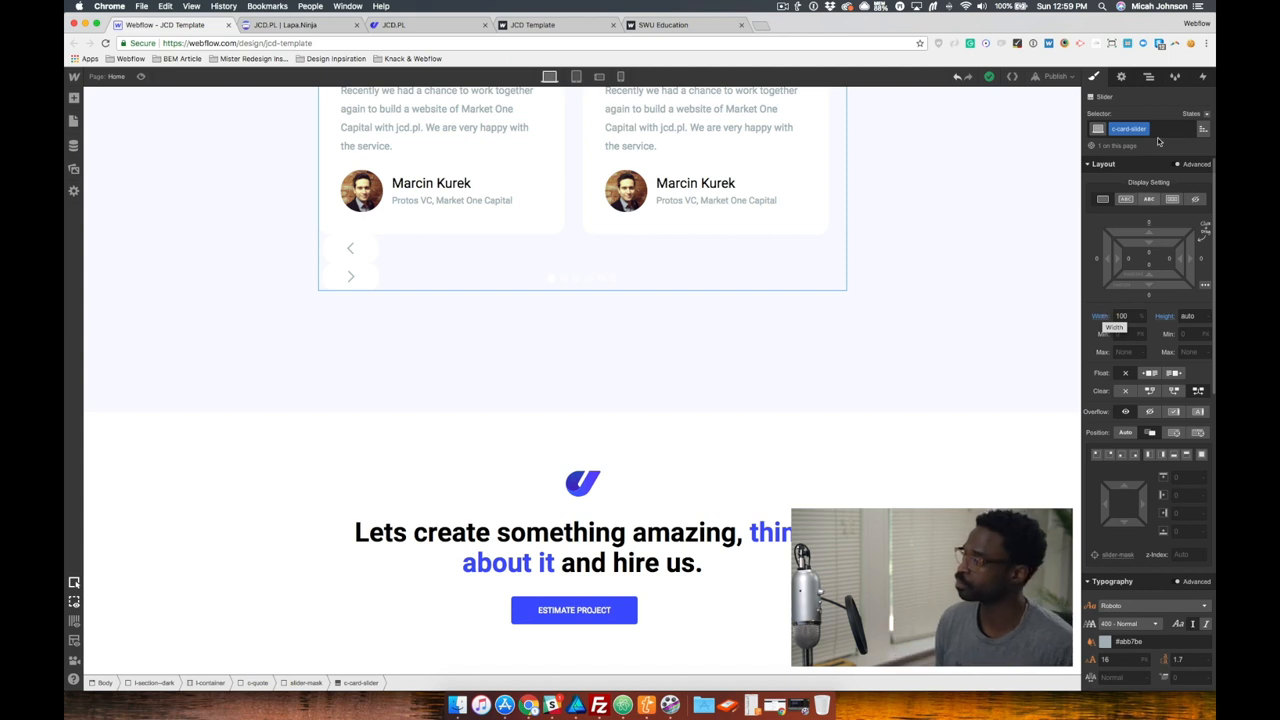
left_click(1148, 76)
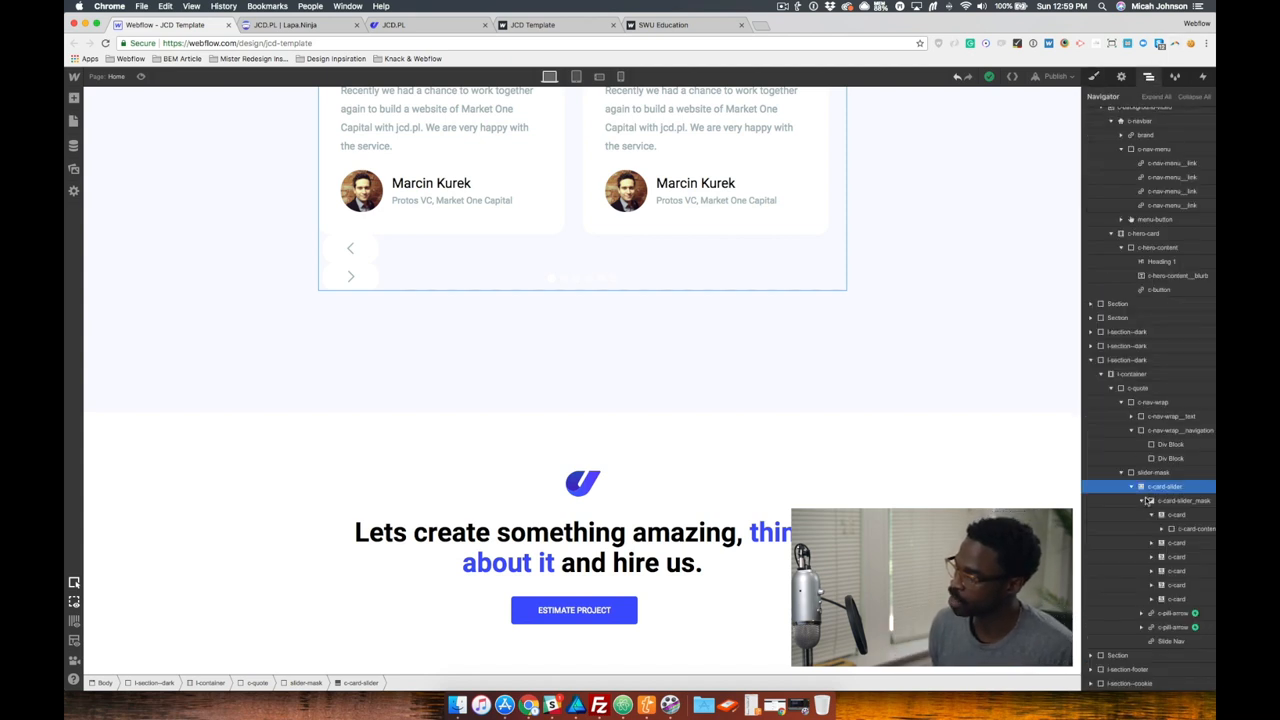
left_click(1184, 500)
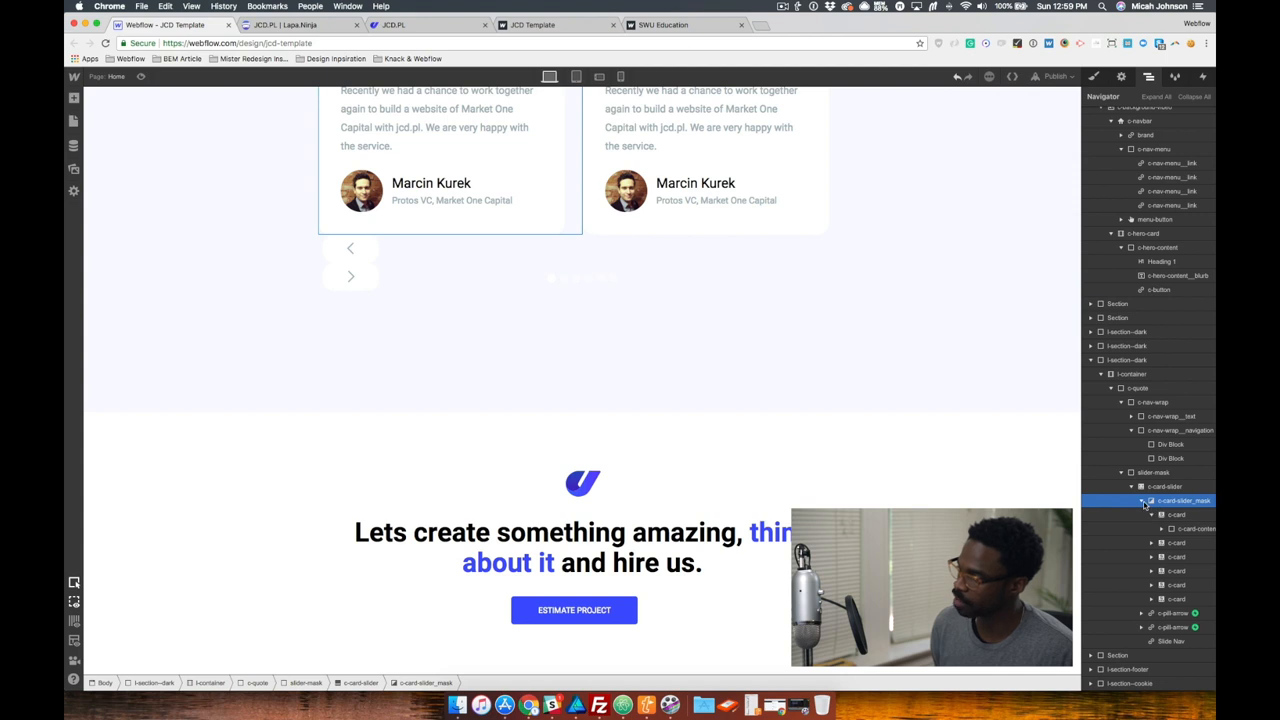
left_click(1144, 500)
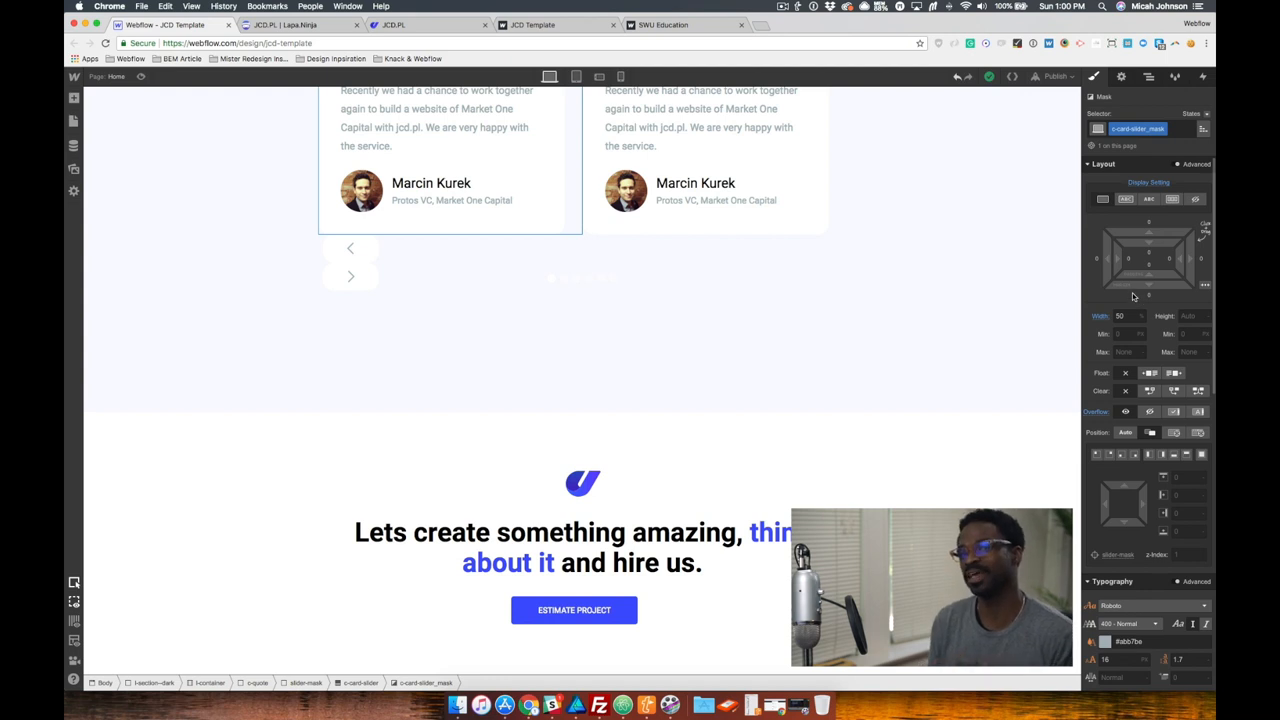
mouse_move(1118, 392)
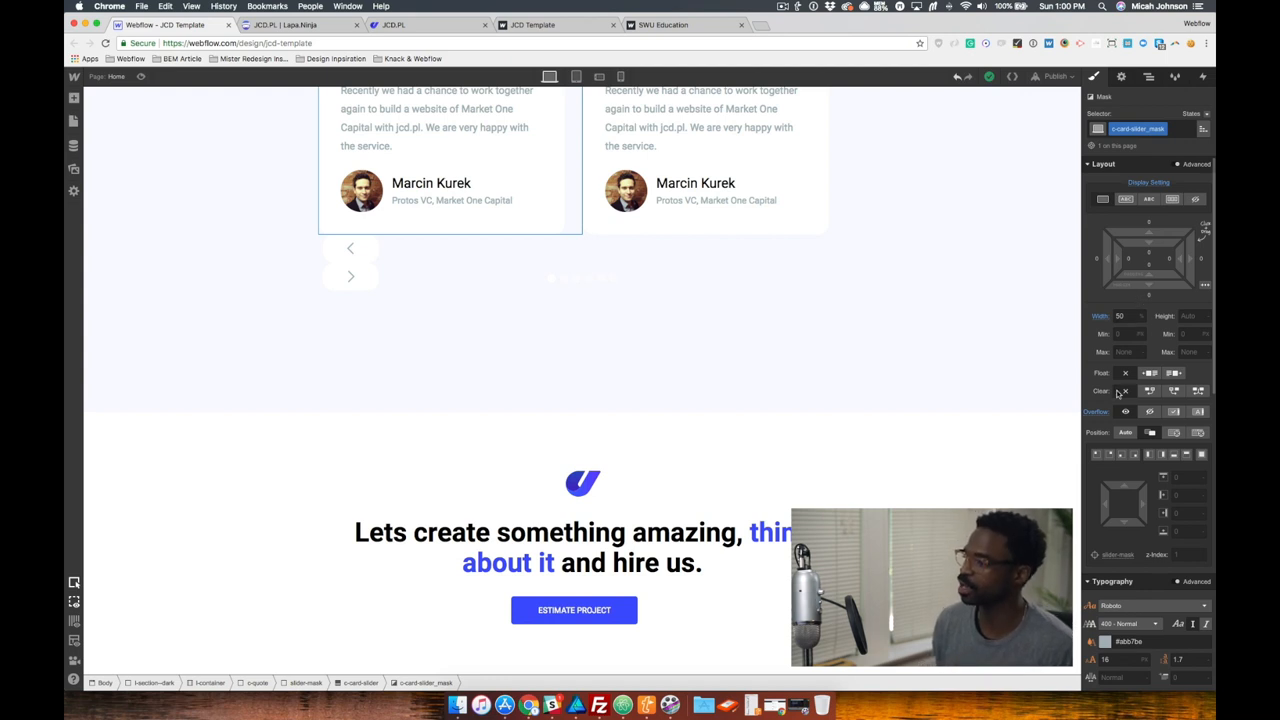
mouse_move(1118, 408)
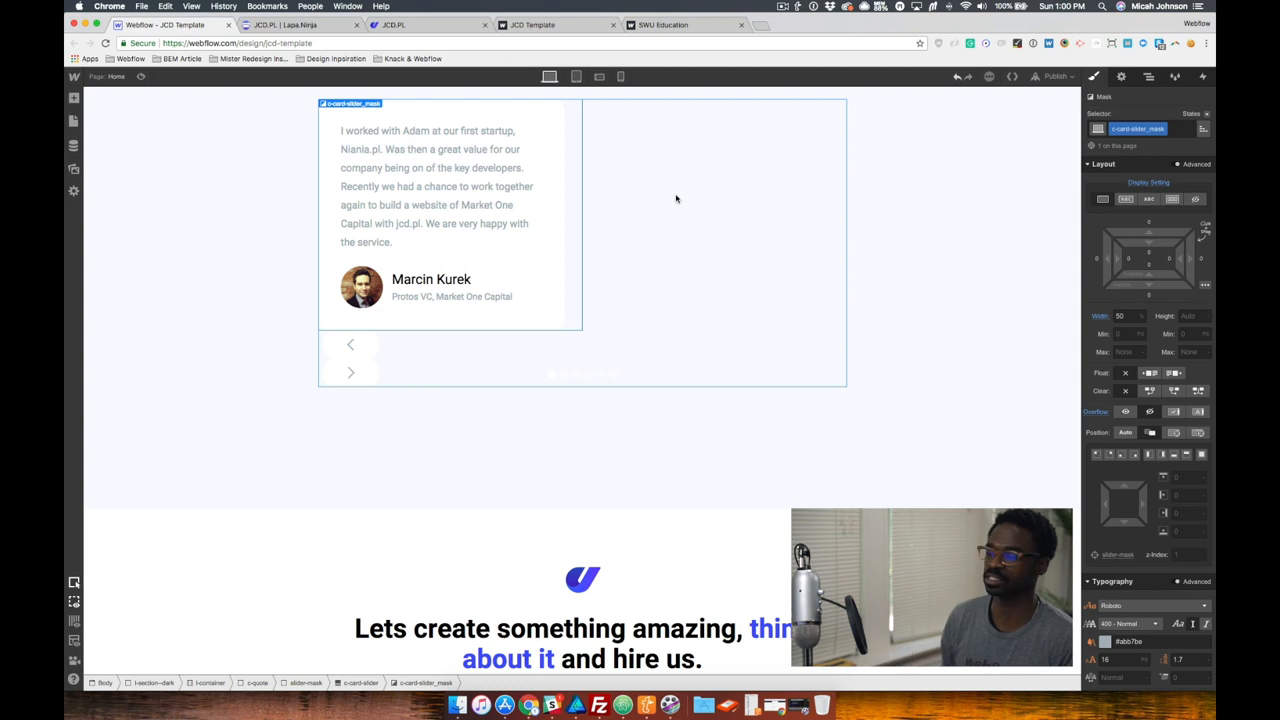
left_click(1124, 412)
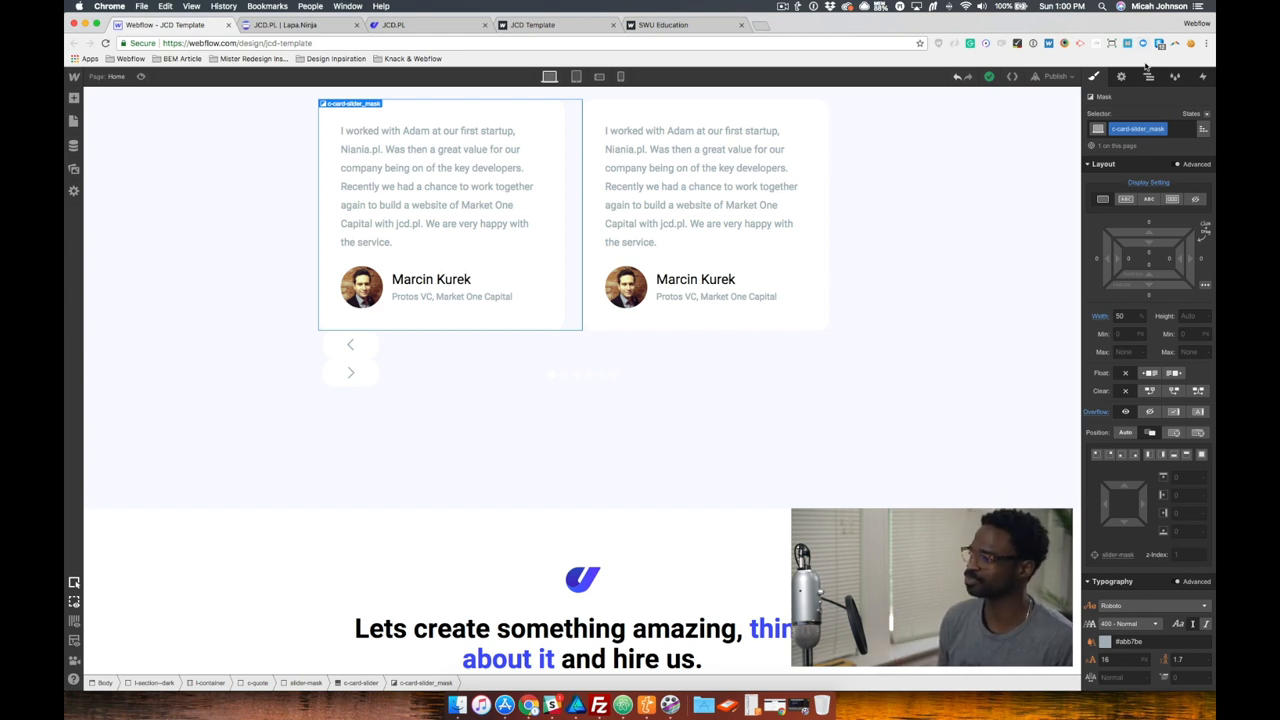
mouse_move(1148, 76)
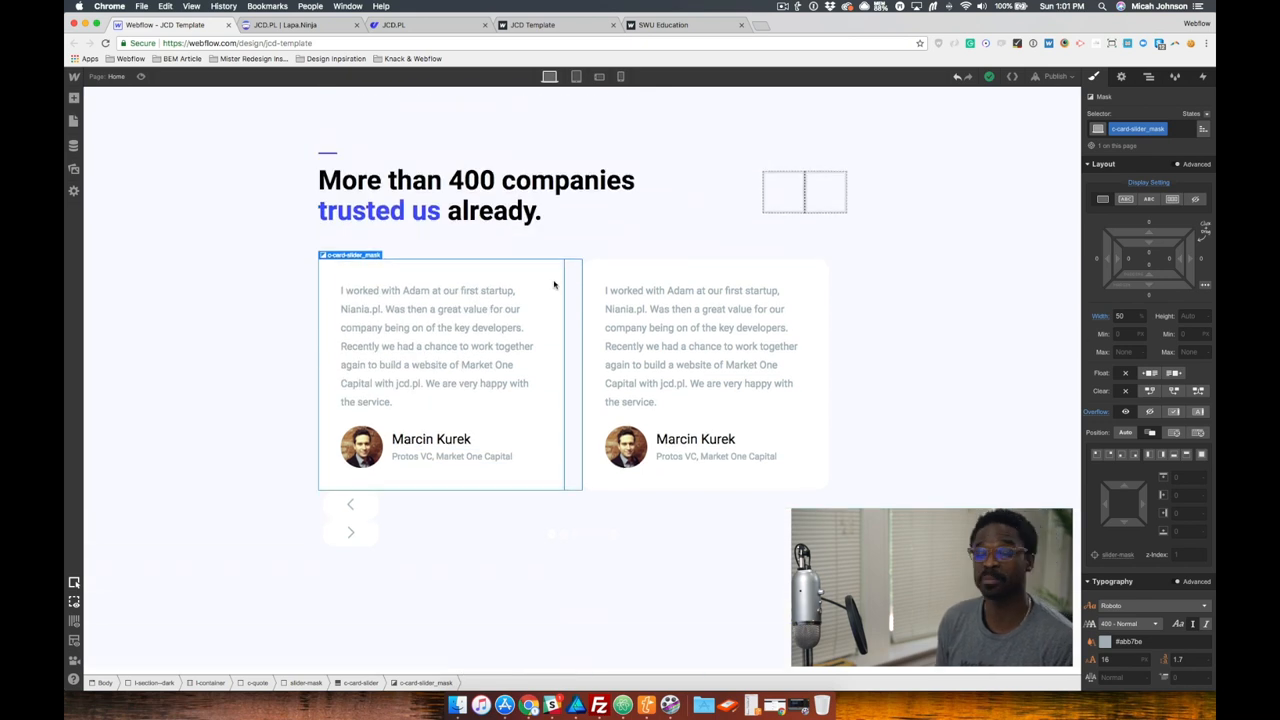
Step: Set both slider arrows to Position Relative and show the navigation wrapper's two div blocks in the Navigator
left_click(784, 188)
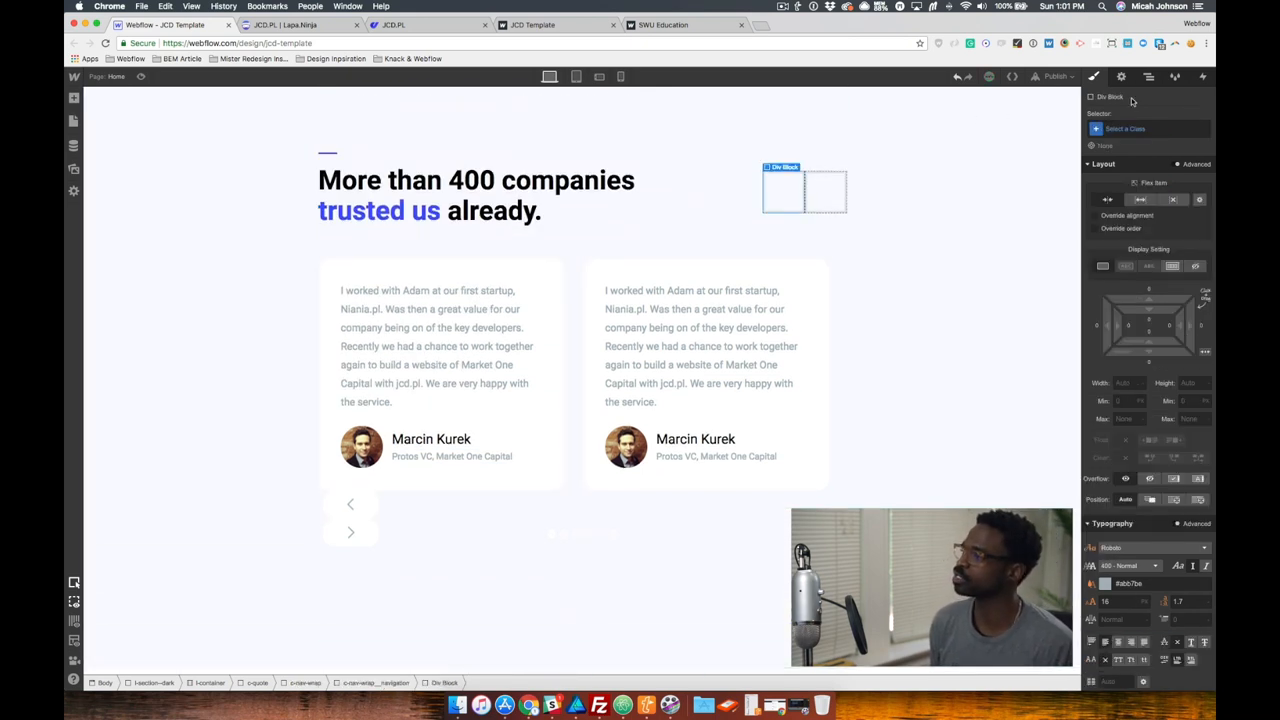
left_click(1148, 76)
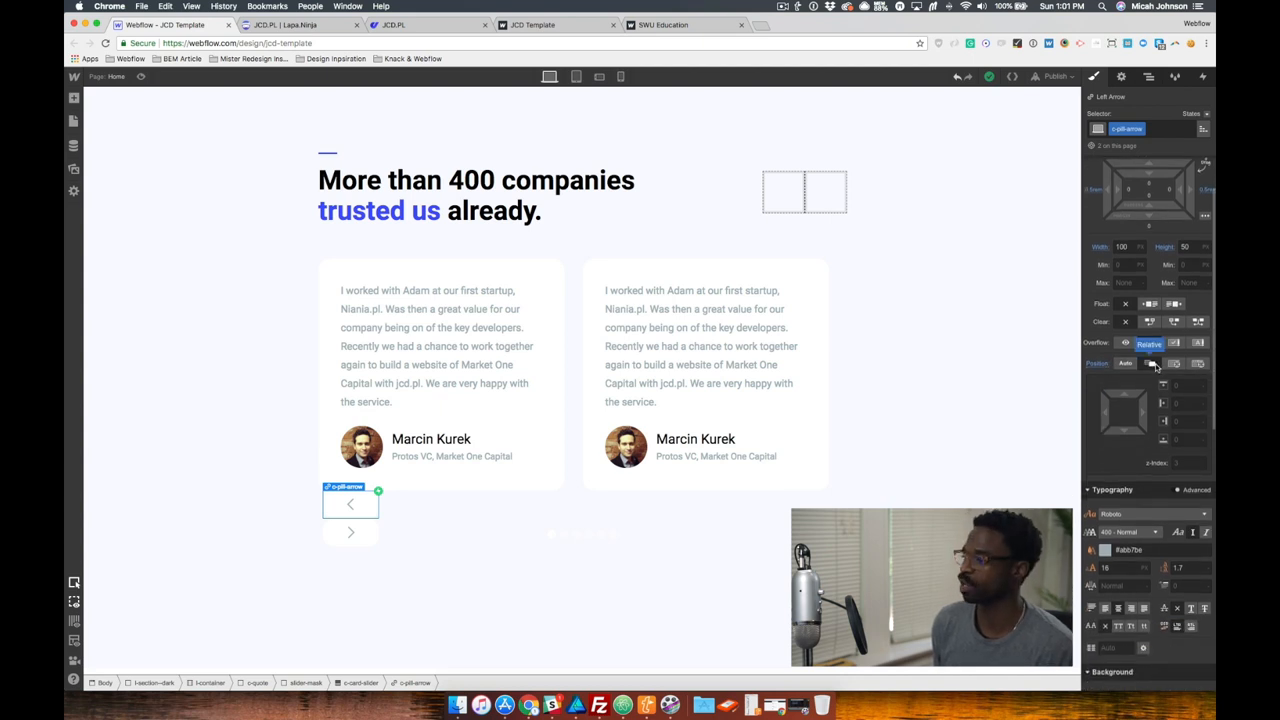
left_click(352, 536)
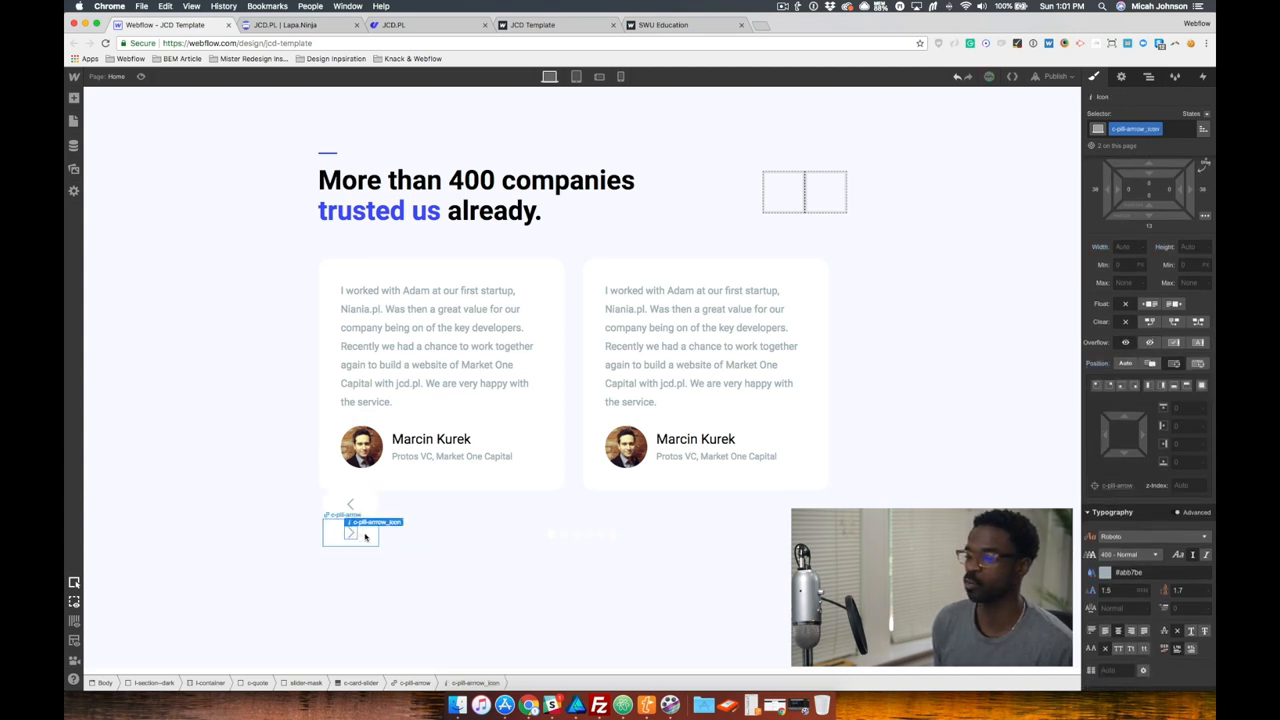
left_click(350, 530)
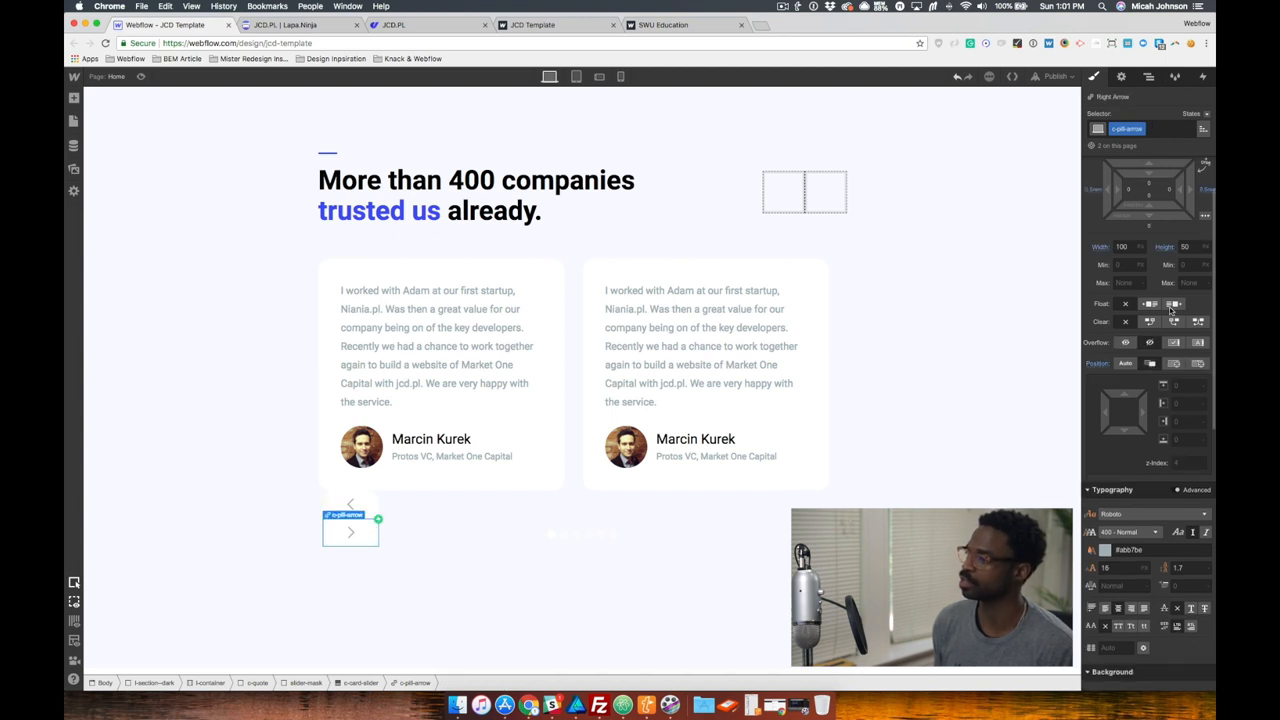
scroll("down", 3)
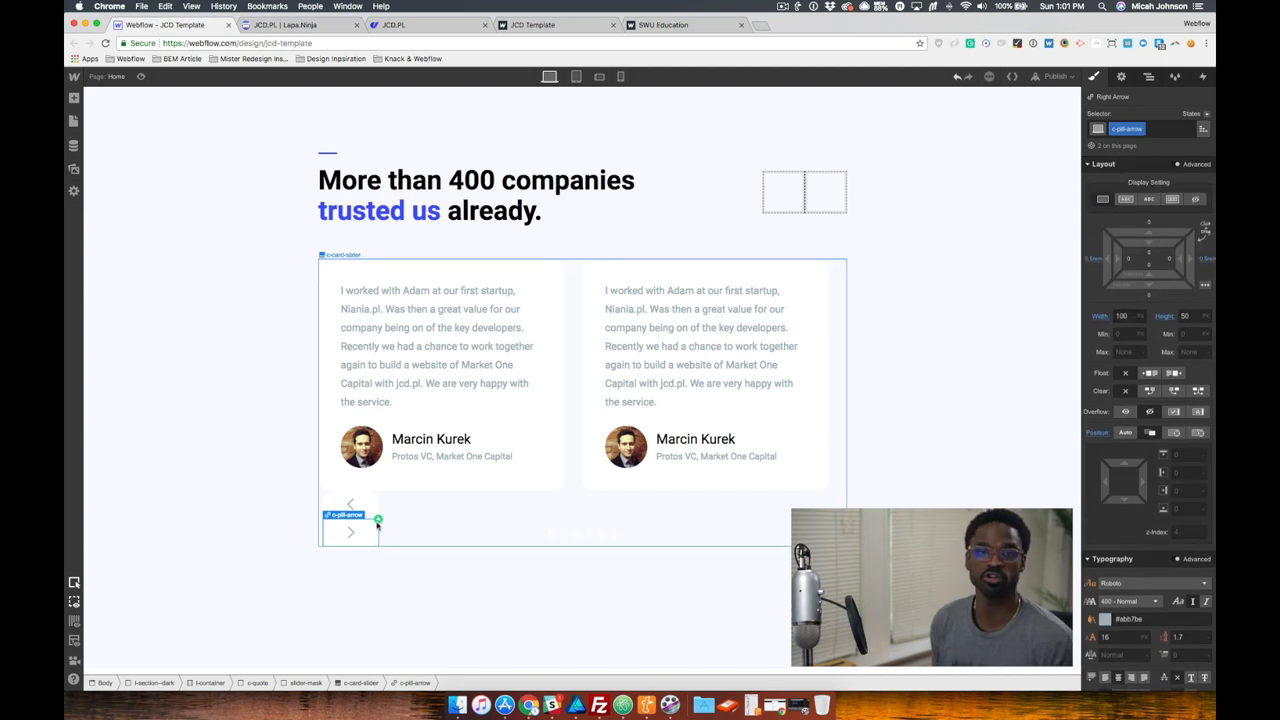
left_click(350, 504)
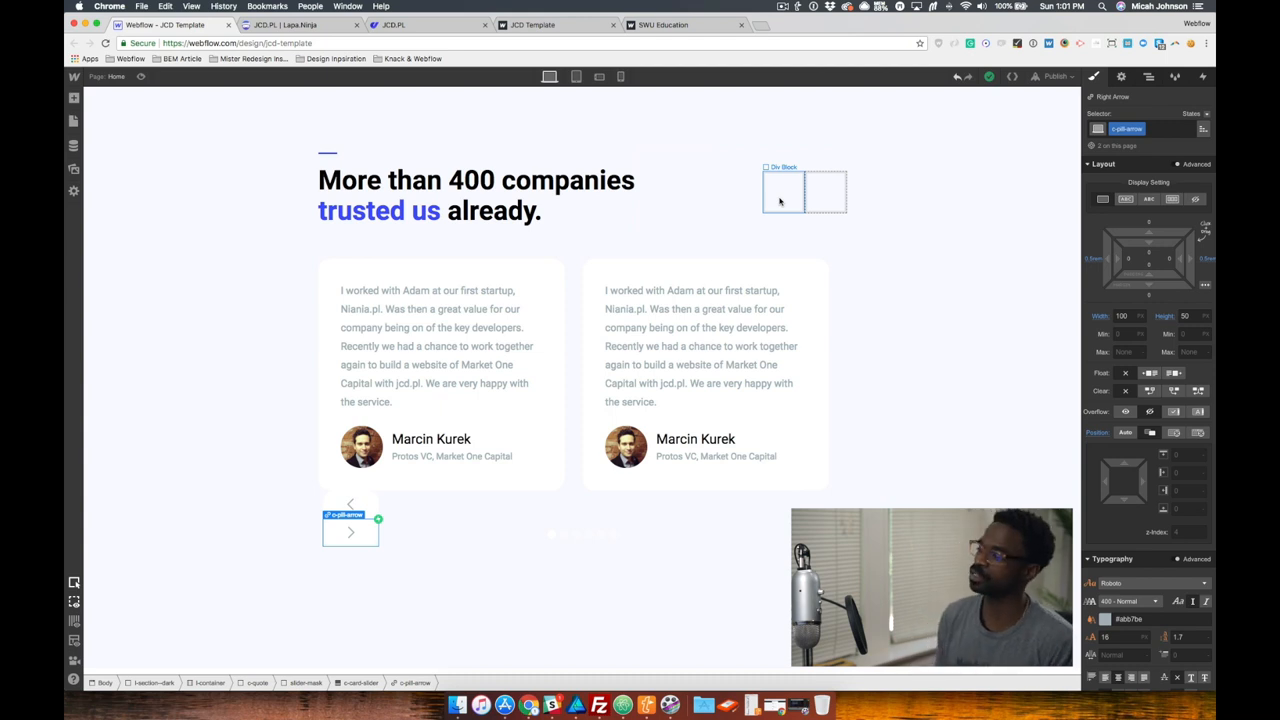
left_click(1176, 432)
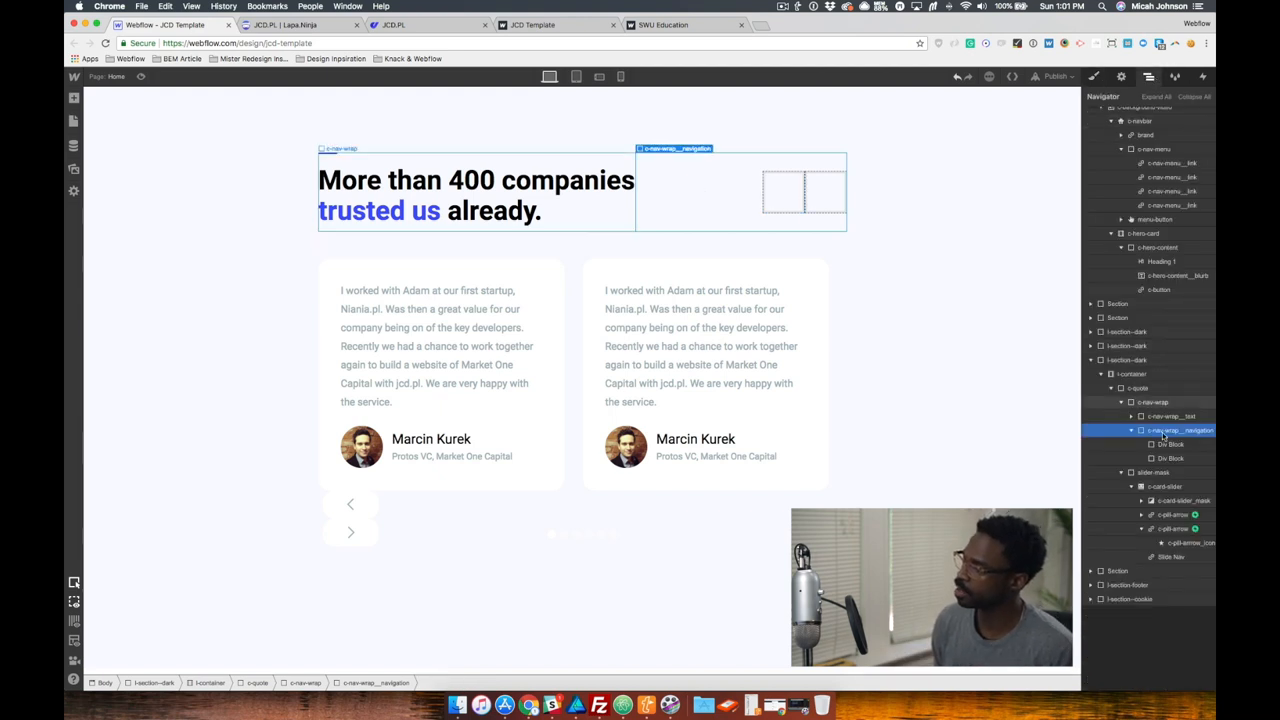
Step: Inspect c-new-wrap's flex layout and c-new-wrap_navigation, then select its left empty div block
left_click(1152, 402)
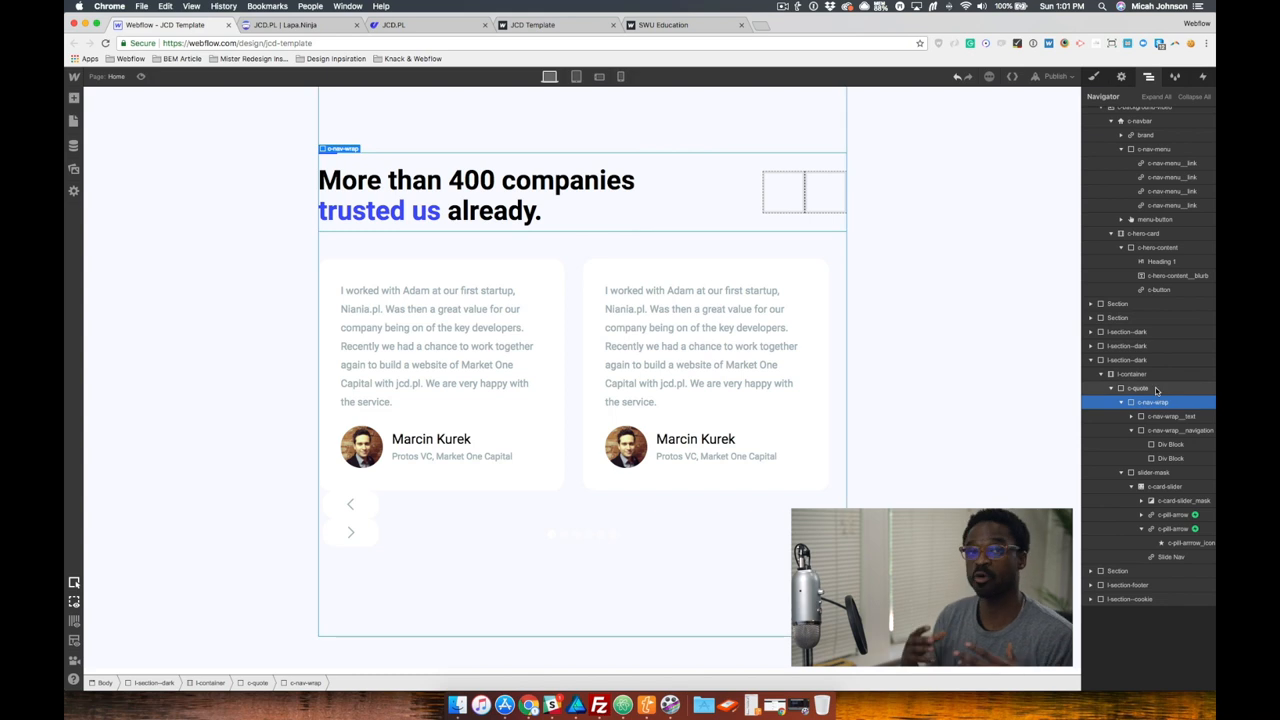
left_click(1092, 76)
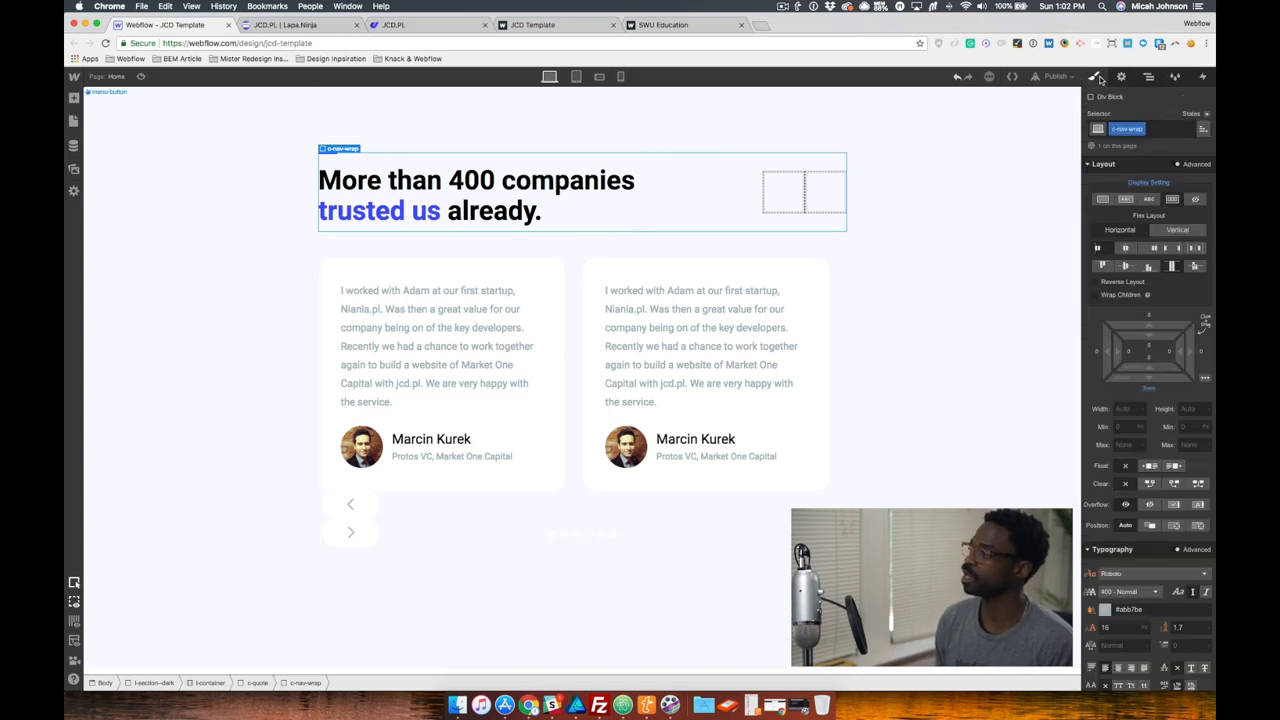
left_click(1148, 76)
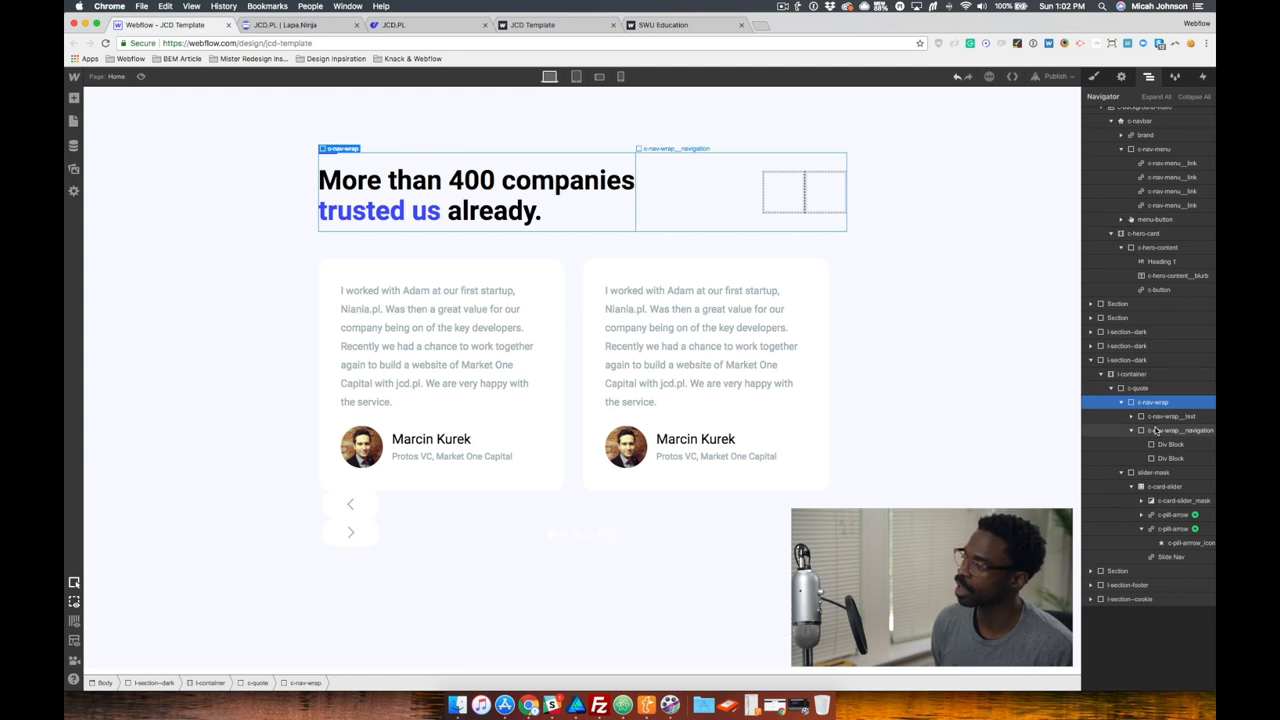
left_click(1182, 430)
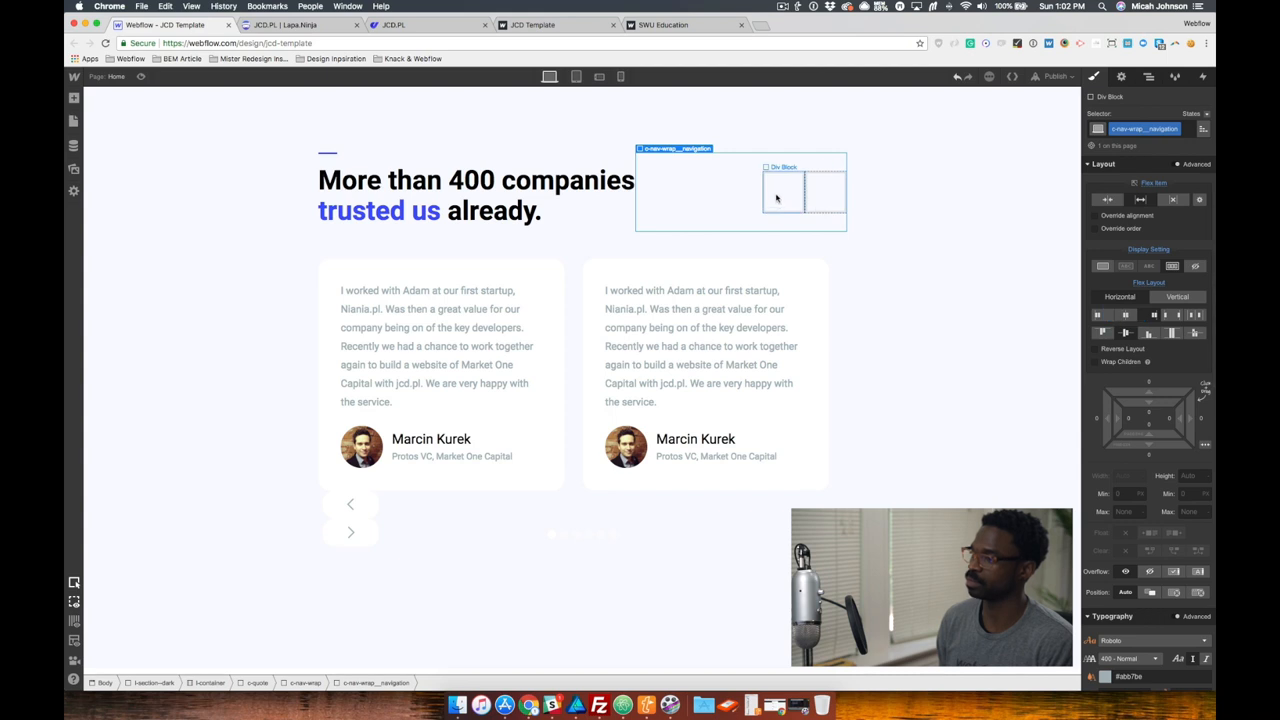
left_click(784, 190)
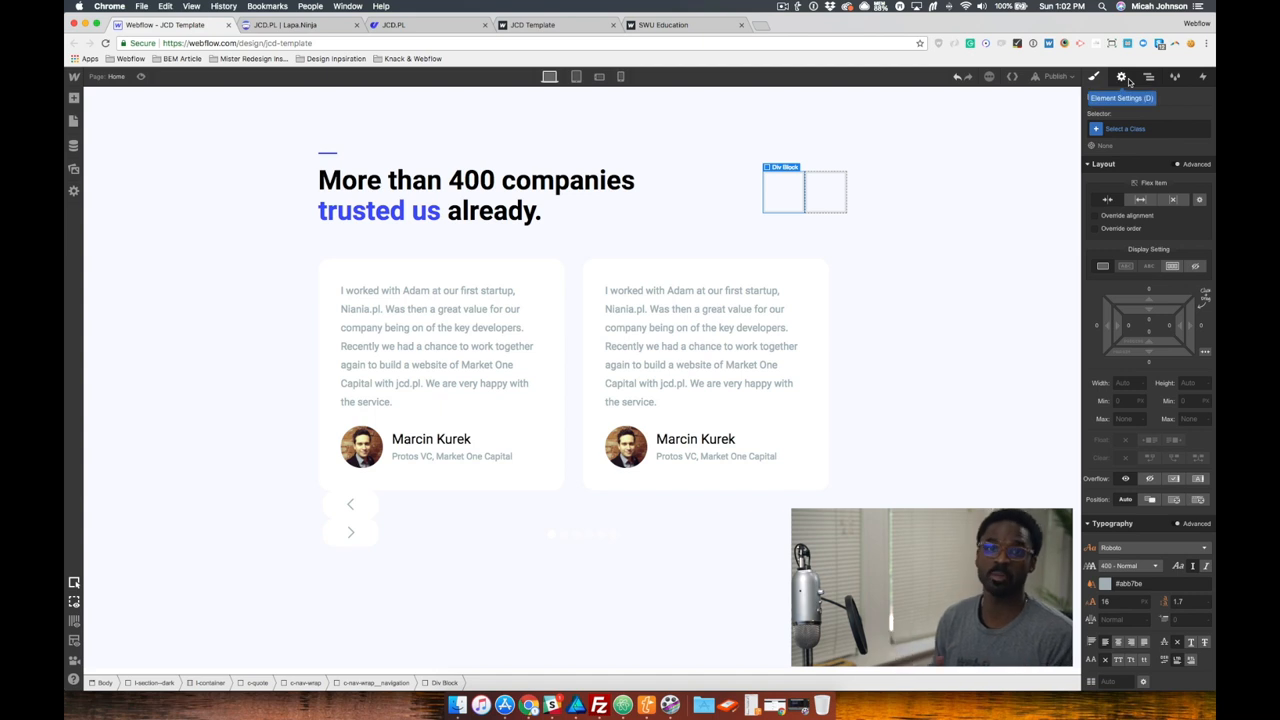
mouse_move(162, 118)
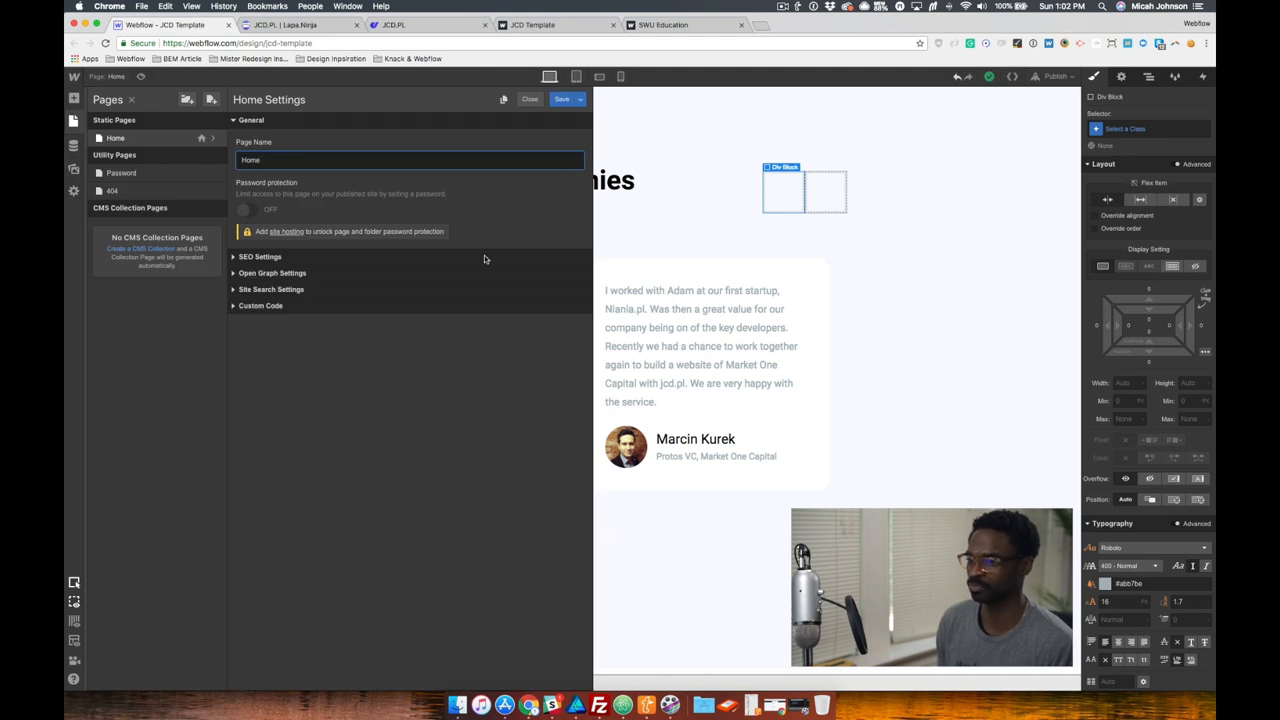
Step: Read the Before </body> script appending the arrows into the navigation blocks, then close Home settings
left_click(260, 304)
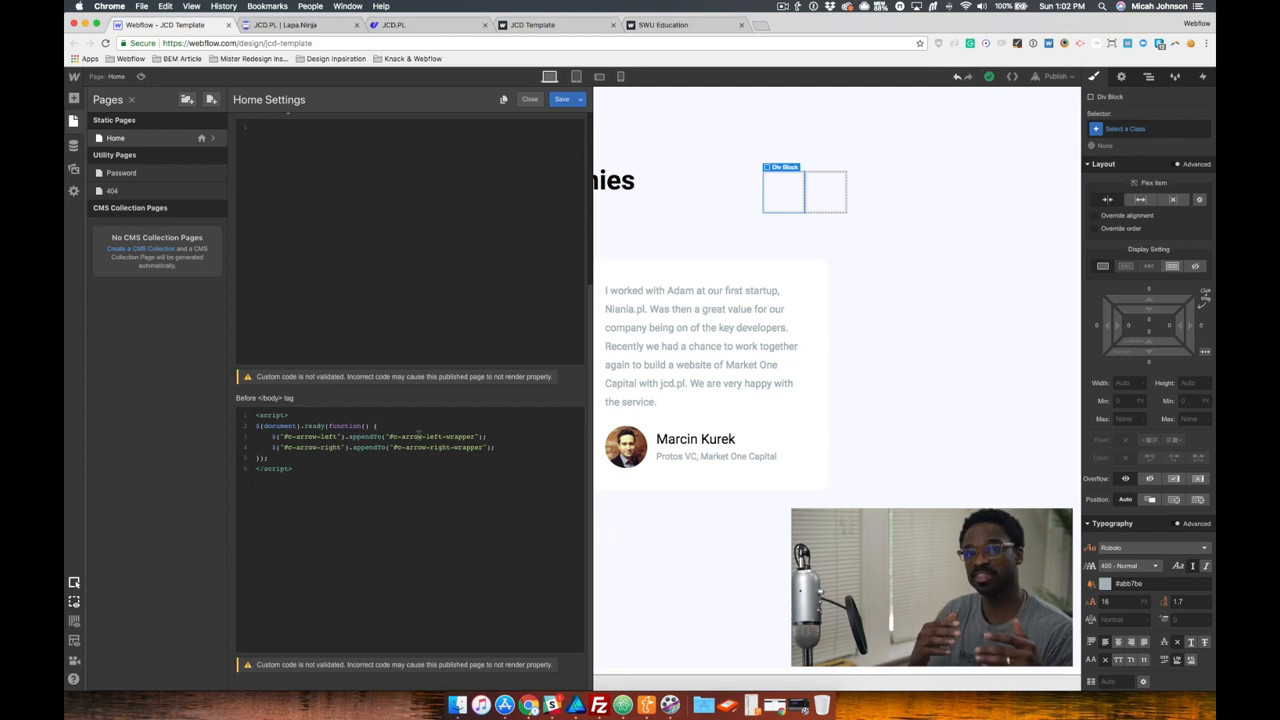
left_click(700, 328)
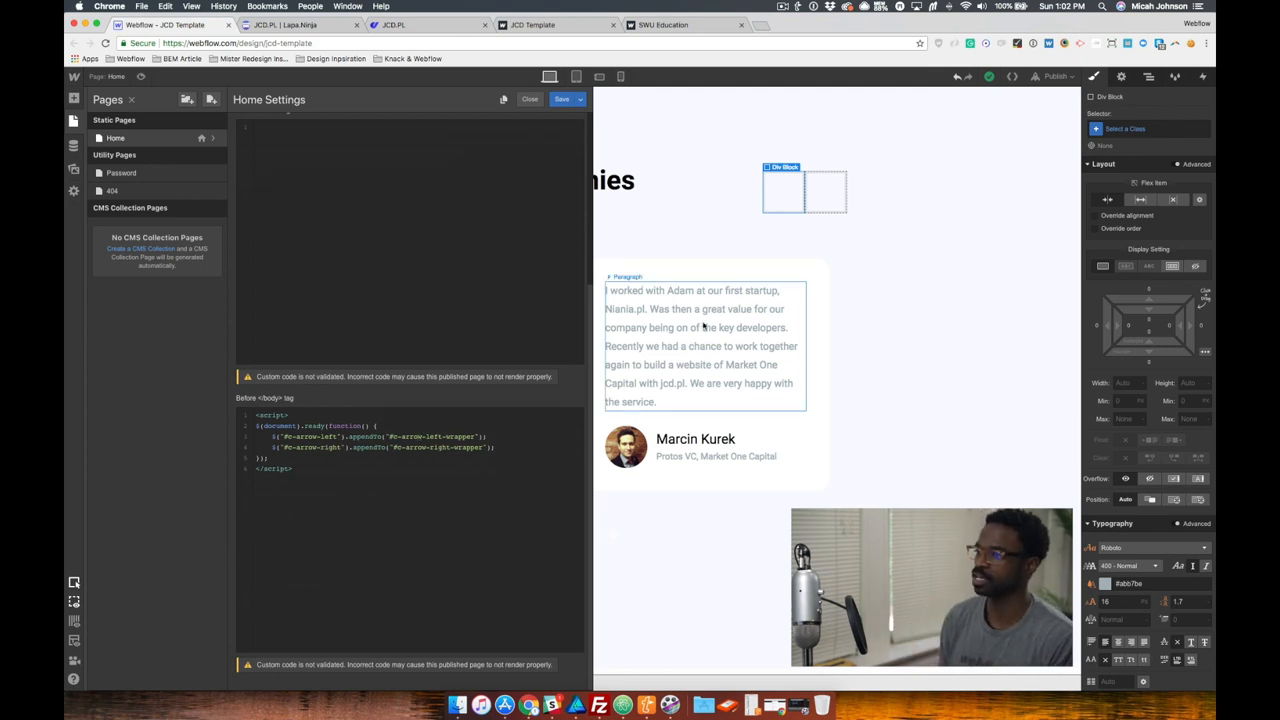
left_click(528, 100)
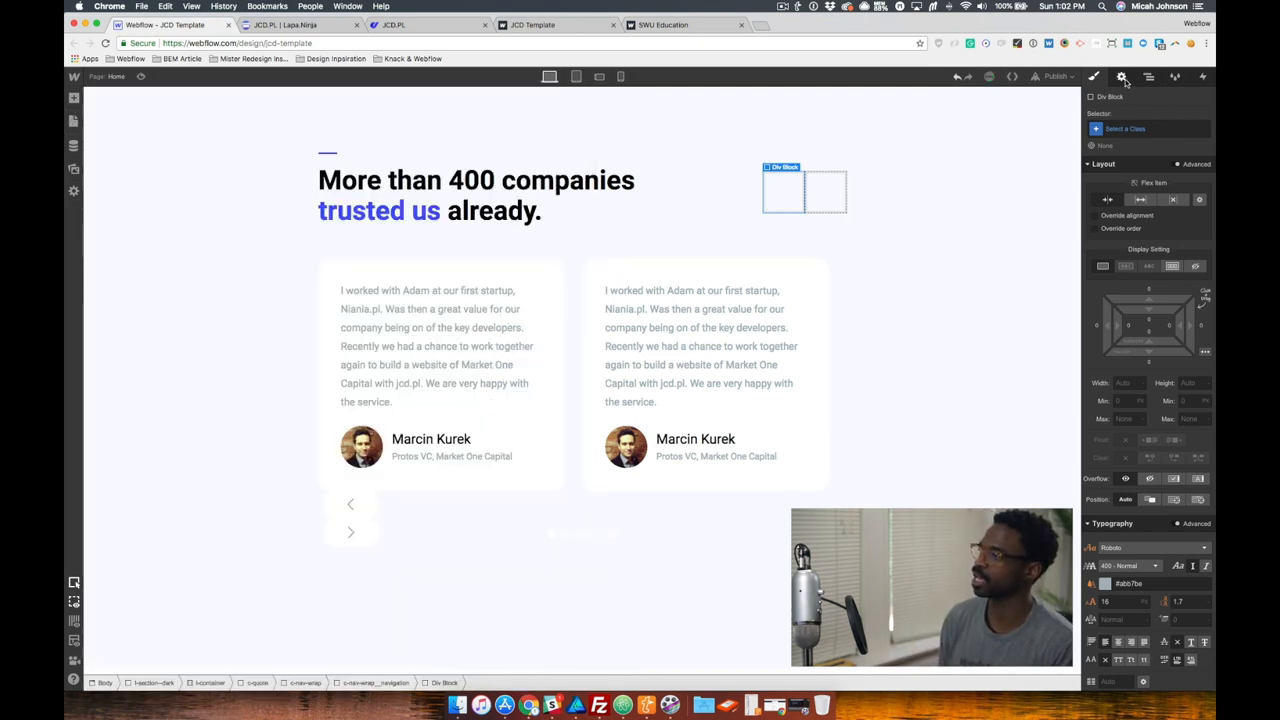
Step: Check the element IDs on the left div block and the right slider arrow that the script targets
left_click(1120, 76)
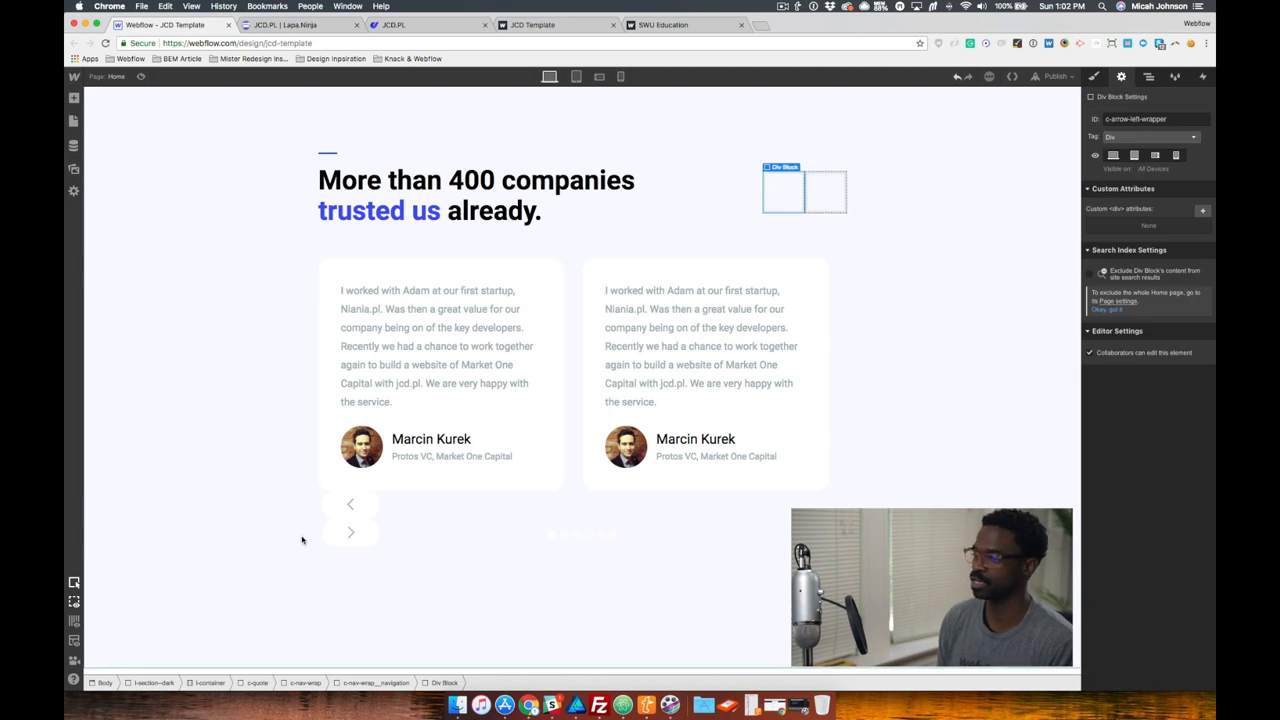
left_click(350, 532)
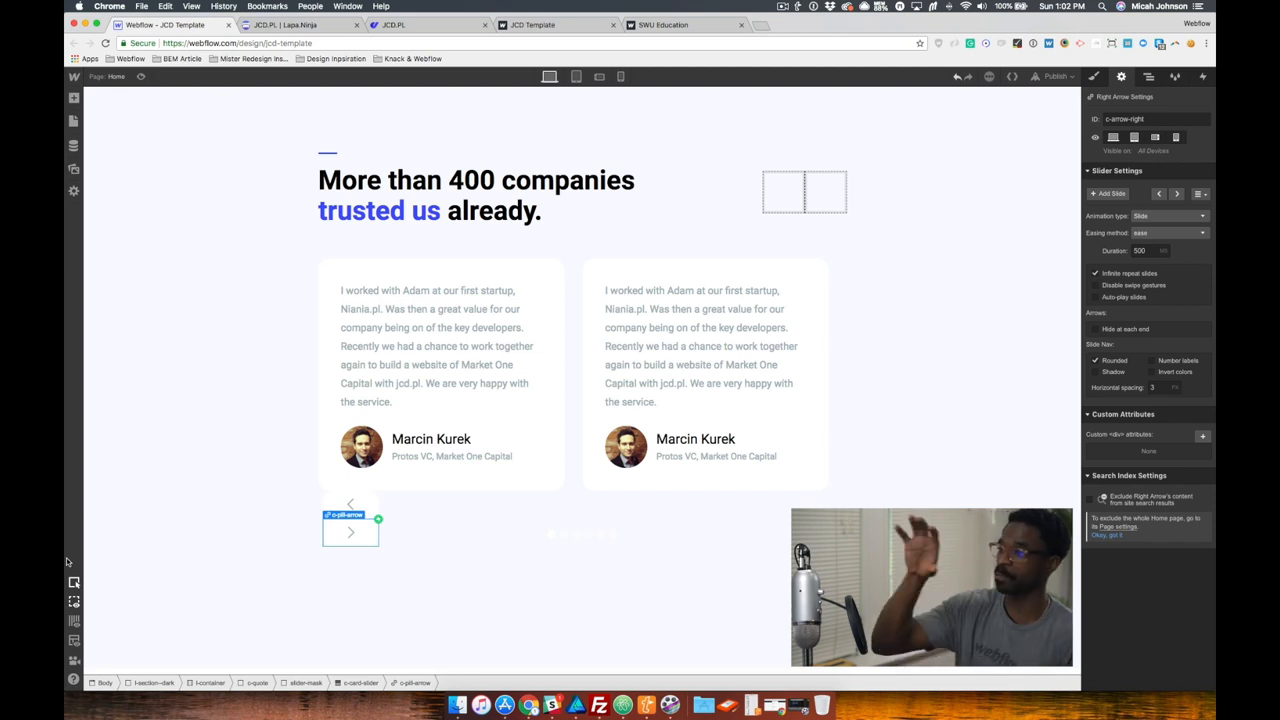
left_click(440, 376)
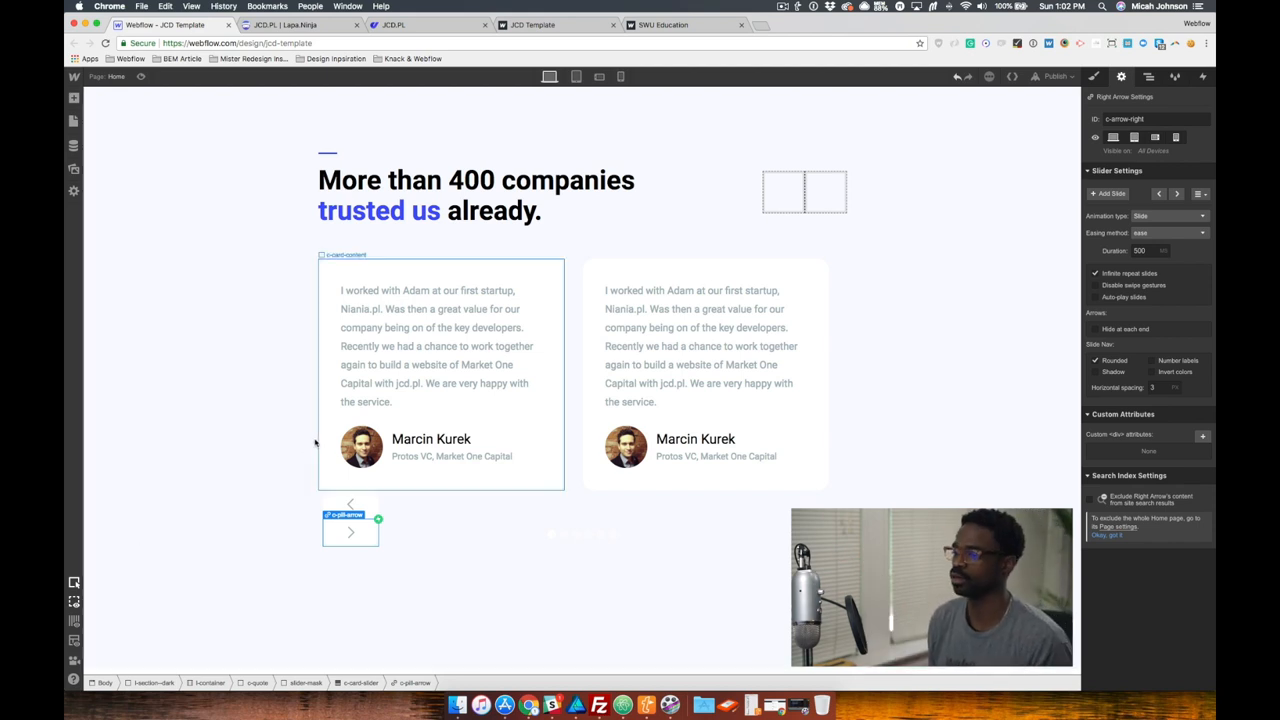